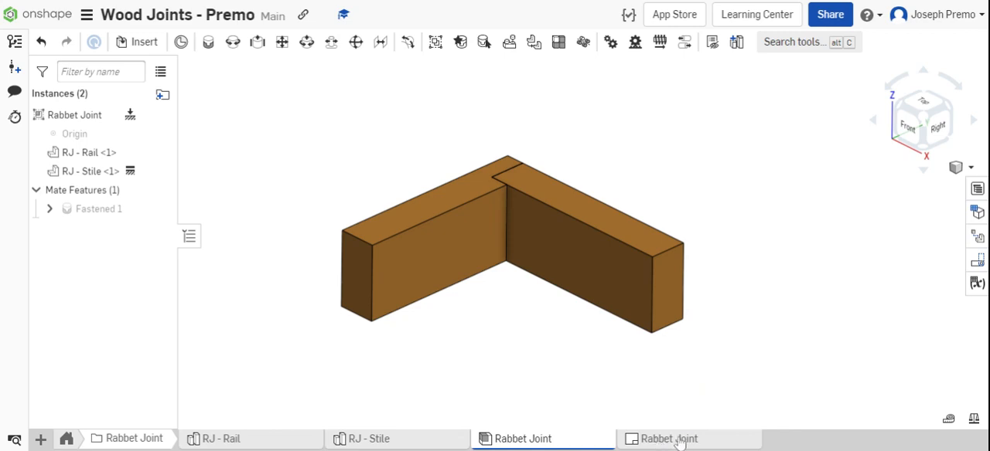
Open the Rabbet Joint drawing from its tab
{"action": "left_click", "coordinate": [667, 439]}
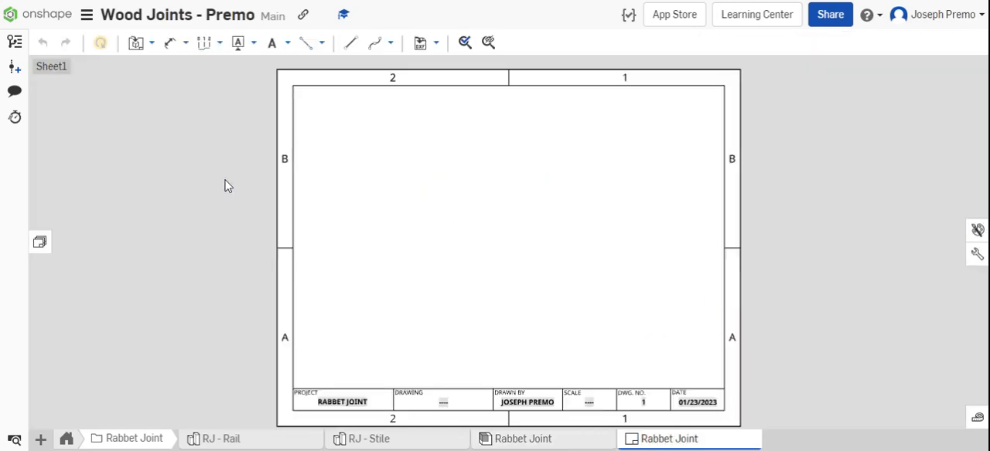
{"action": "mouse_move", "coordinate": [40, 241]}
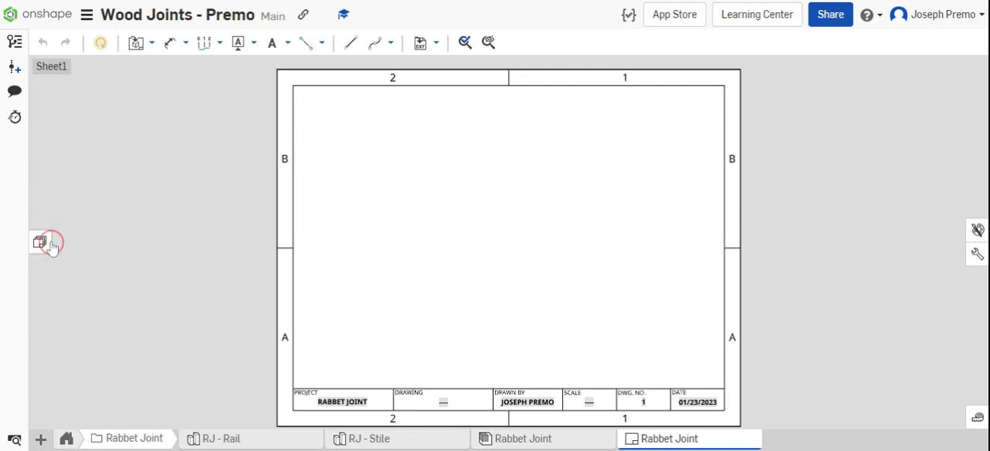
Add sheets and name the first two Title Page and Exploded View
{"action": "left_click", "coordinate": [44, 243]}
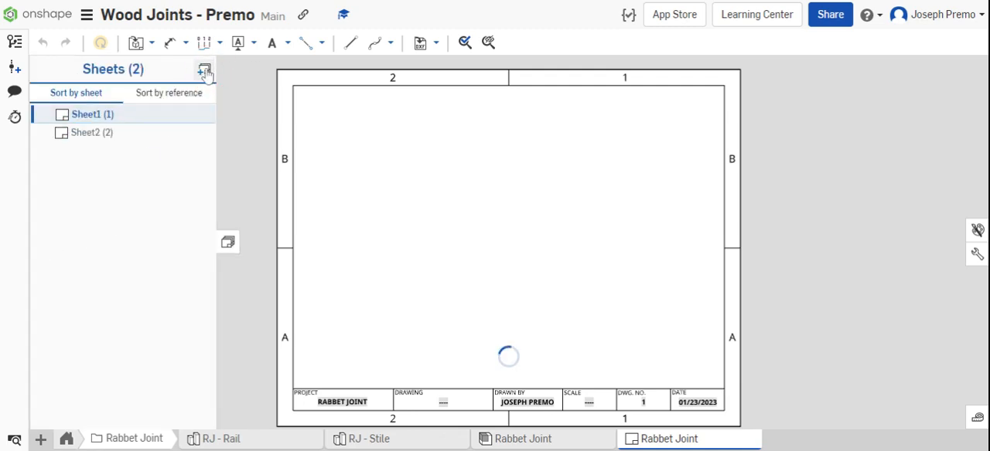
{"action": "left_click", "coordinate": [204, 68]}
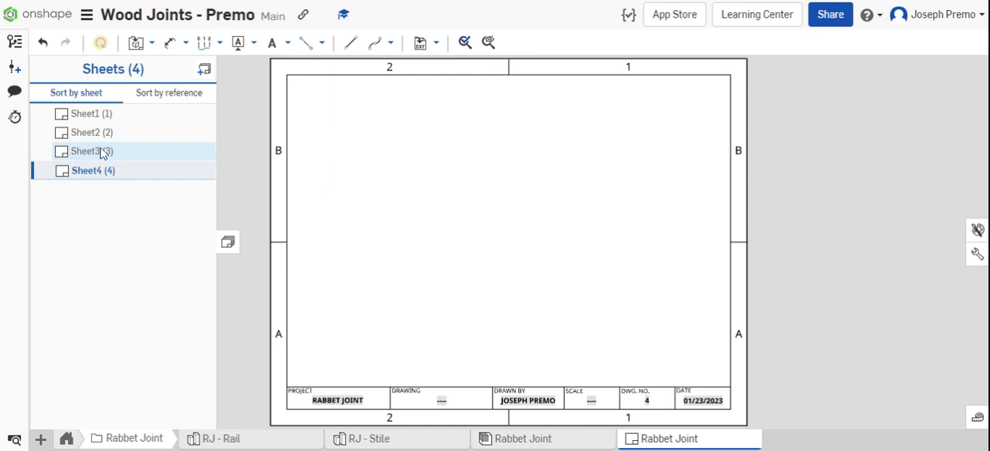
{"action": "right_click", "coordinate": [85, 115]}
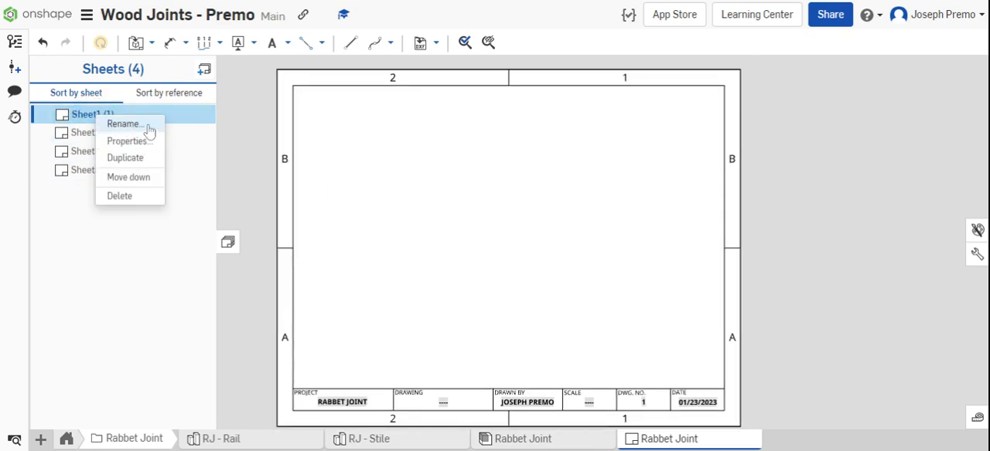
{"action": "left_click", "coordinate": [122, 123]}
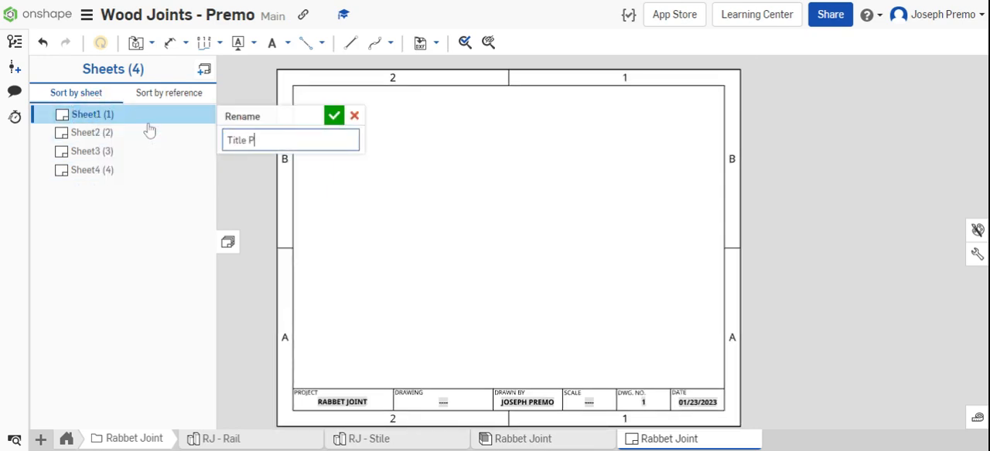
{"action": "left_click", "coordinate": [334, 114]}
{"action": "type", "text": "E"}
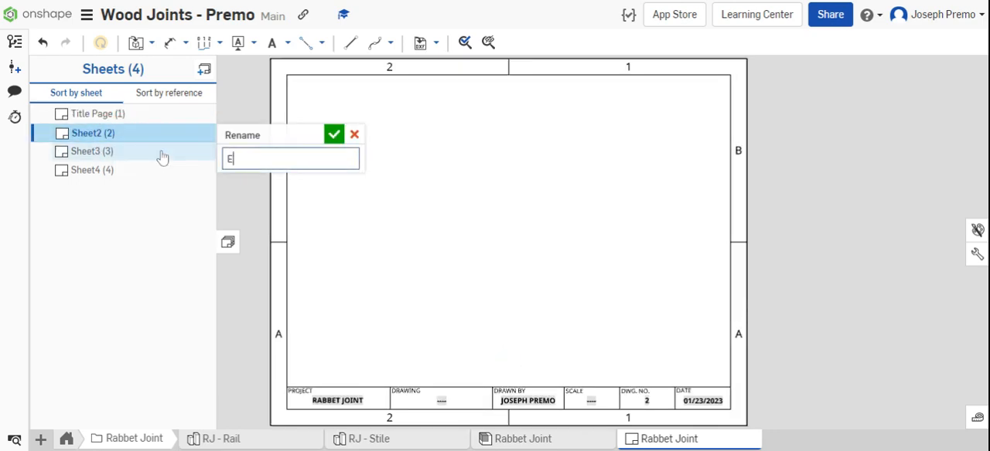
{"action": "type", "text": "xploded View"}
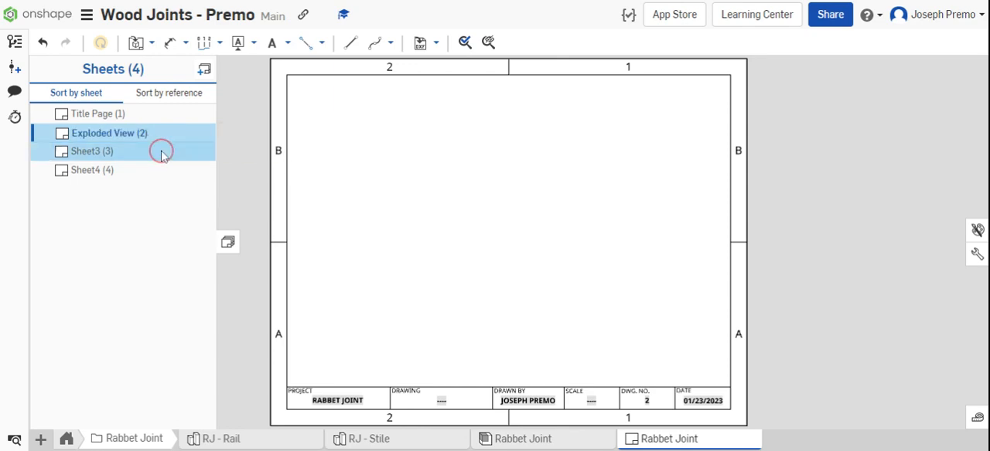
Rename the third and fourth sheets to RJ - Rail and RJ - Stile
{"action": "double_click", "coordinate": [91, 151]}
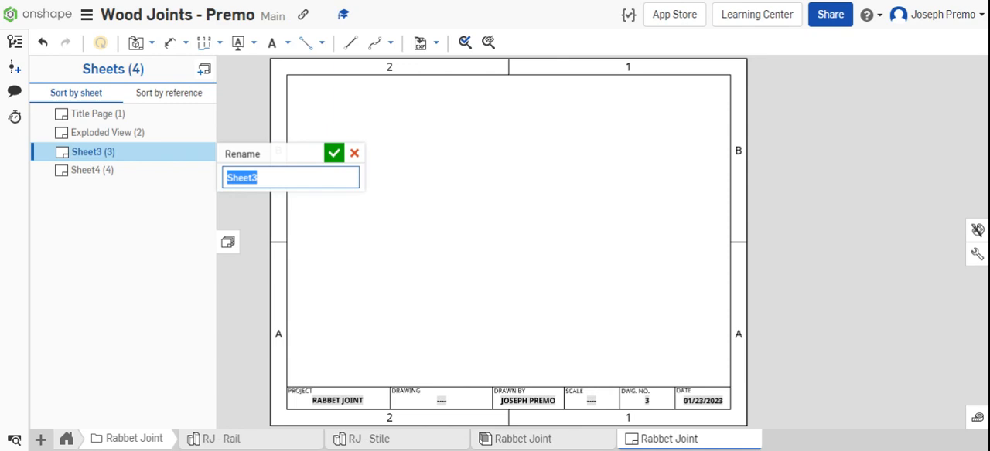
{"action": "type", "text": "RJ -"}
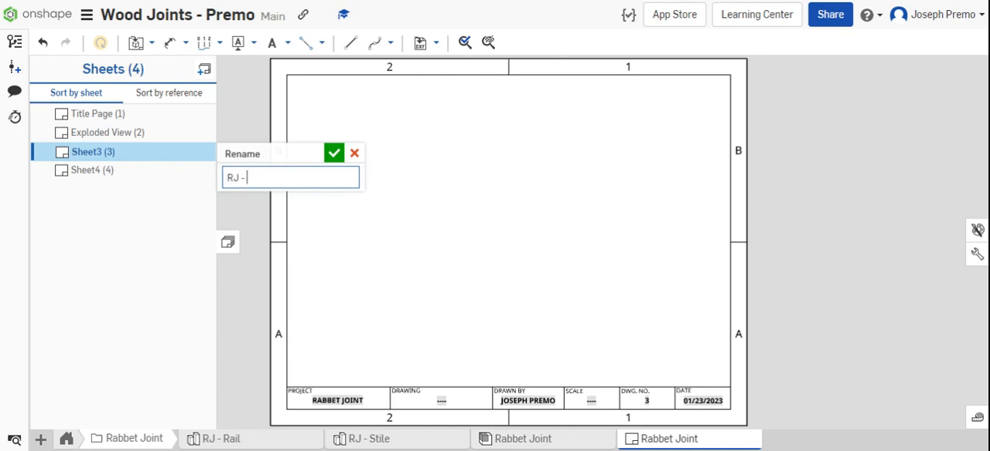
{"action": "left_click", "coordinate": [334, 153]}
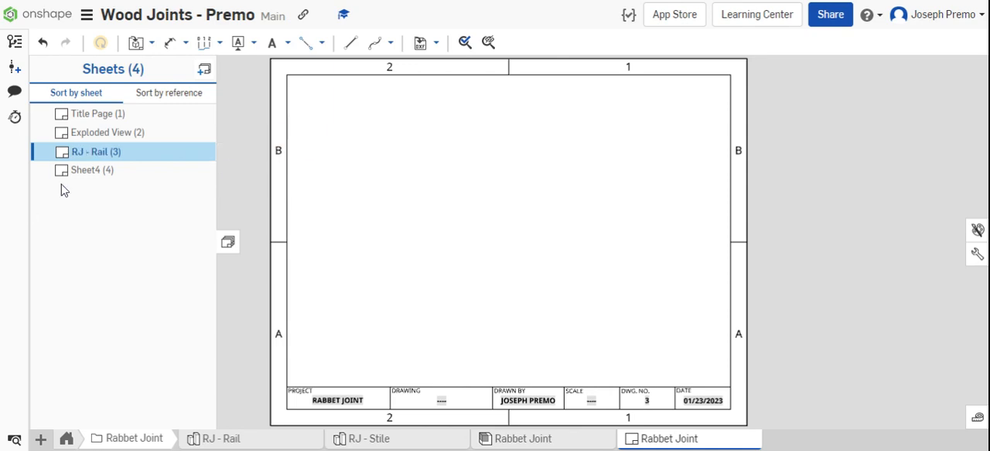
{"action": "double_click", "coordinate": [92, 170]}
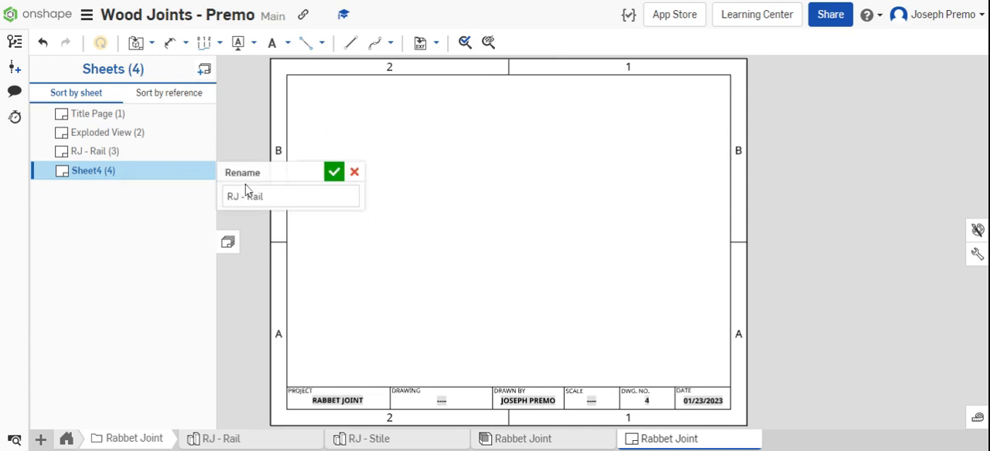
{"action": "type", "text": "RJ - Stile"}
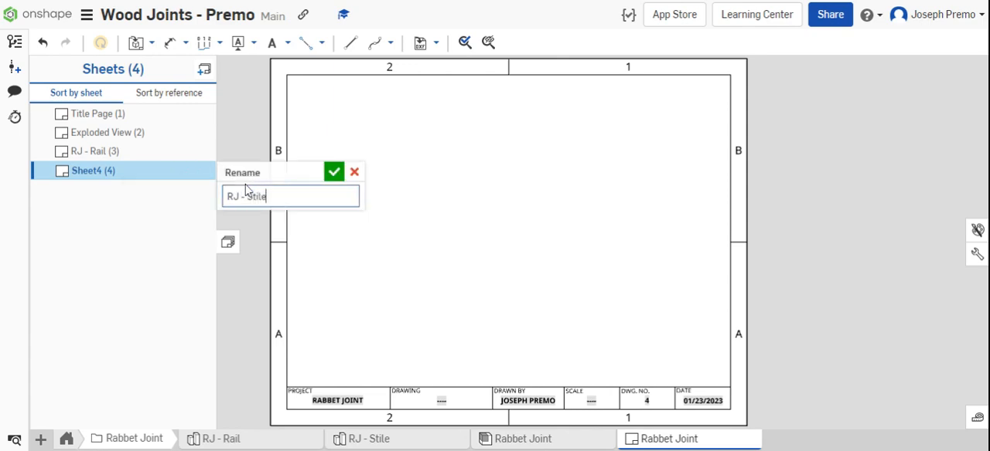
{"action": "left_click", "coordinate": [334, 171]}
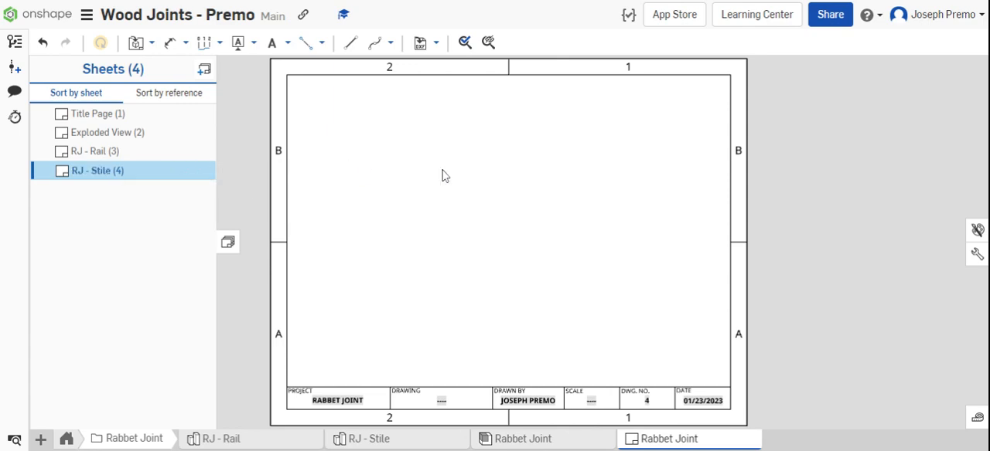
On the Title Page, browse the Rabbet Joint assembly in Insert view, then cancel the insertion
{"action": "left_click", "coordinate": [93, 114]}
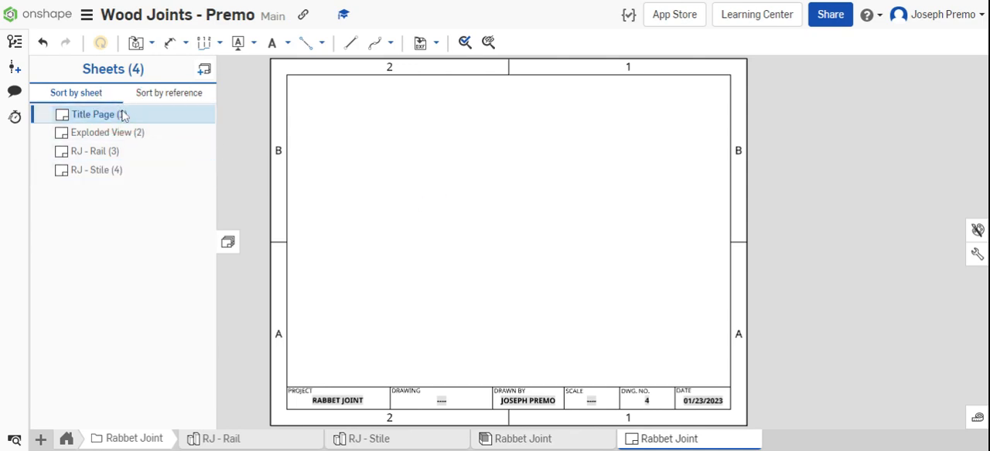
{"action": "left_click", "coordinate": [171, 43]}
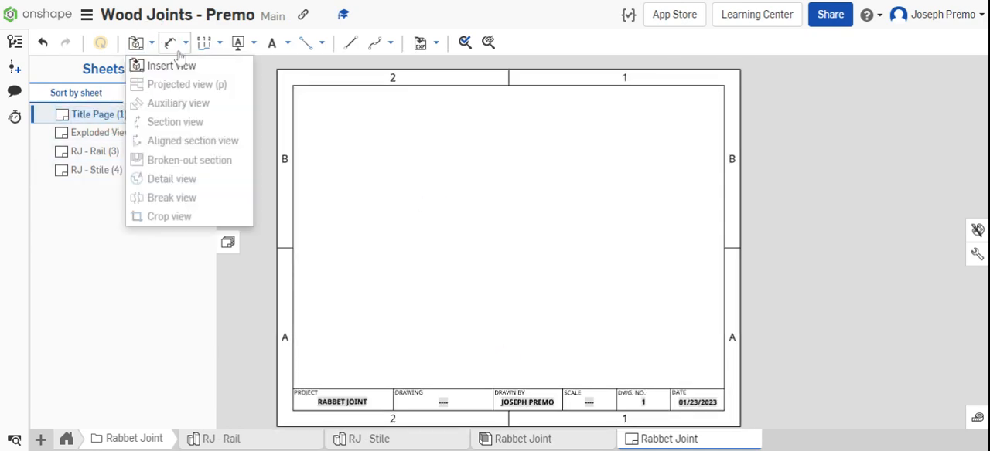
{"action": "left_click", "coordinate": [170, 65]}
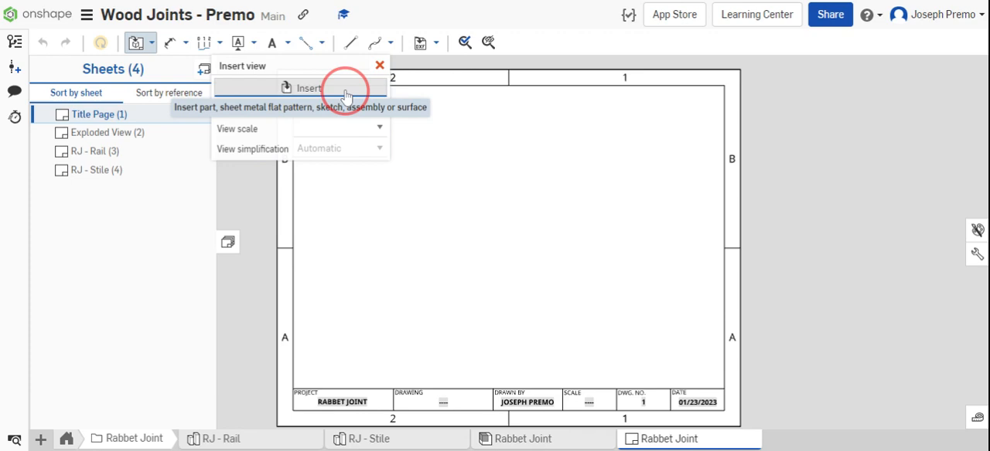
{"action": "left_click", "coordinate": [308, 86]}
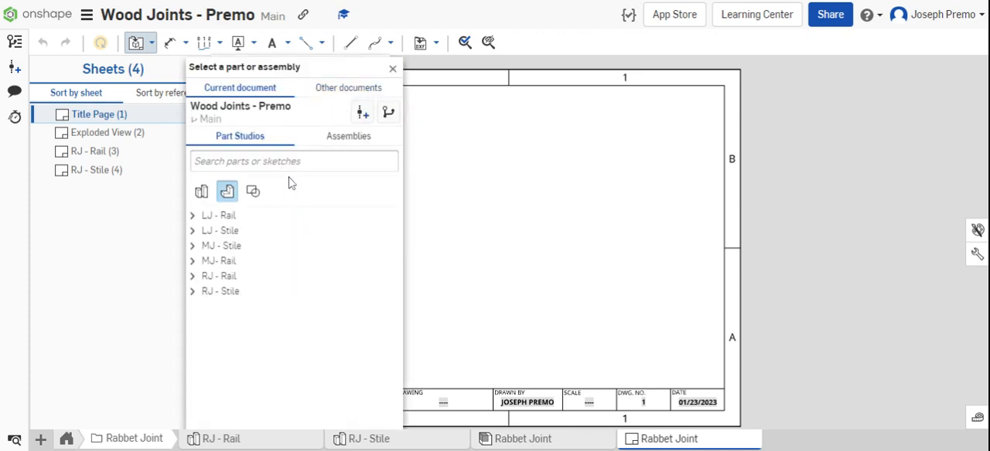
{"action": "left_click", "coordinate": [348, 136]}
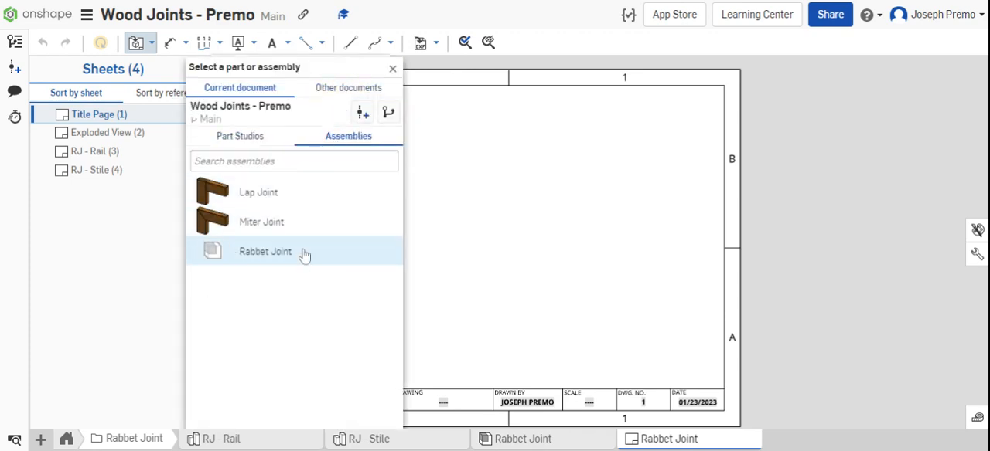
{"action": "left_click", "coordinate": [264, 251]}
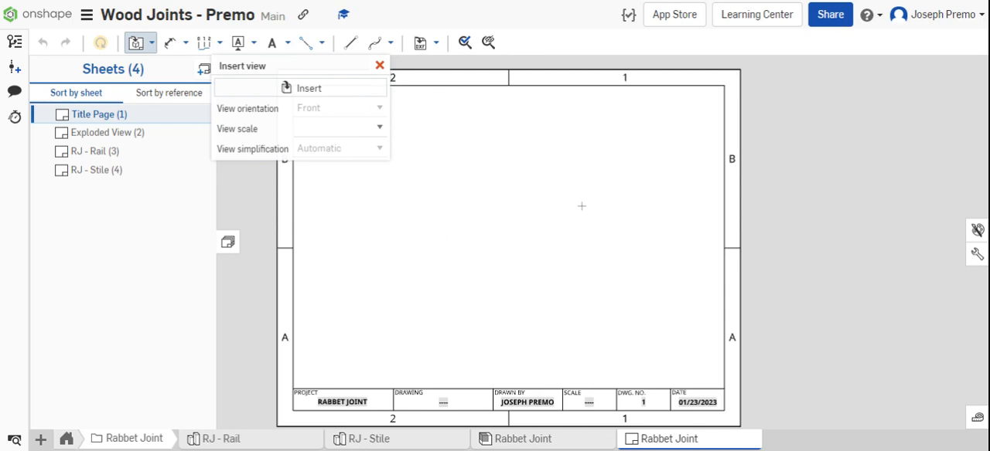
{"action": "mouse_move", "coordinate": [380, 111]}
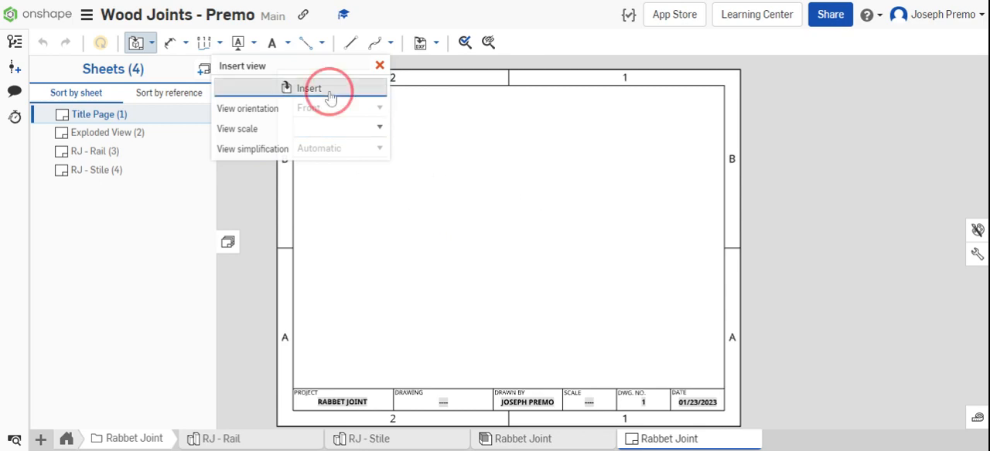
{"action": "left_click", "coordinate": [309, 88]}
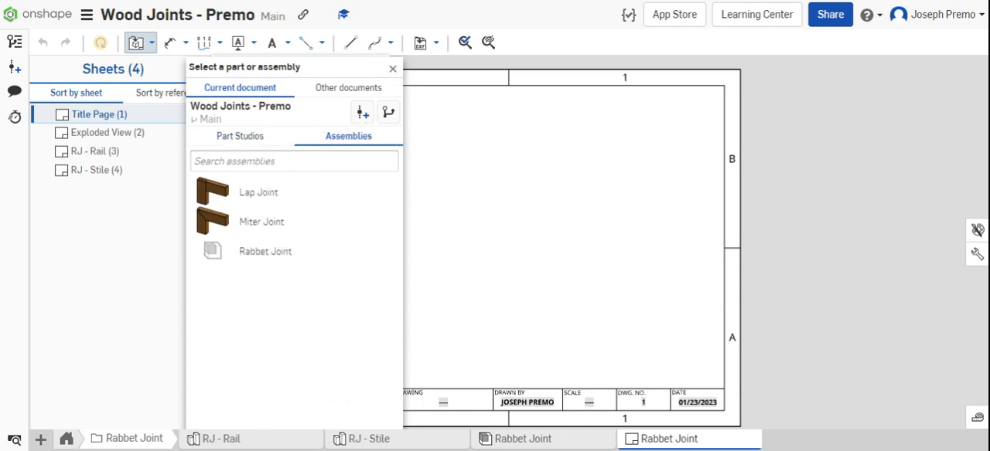
{"action": "left_click", "coordinate": [265, 251]}
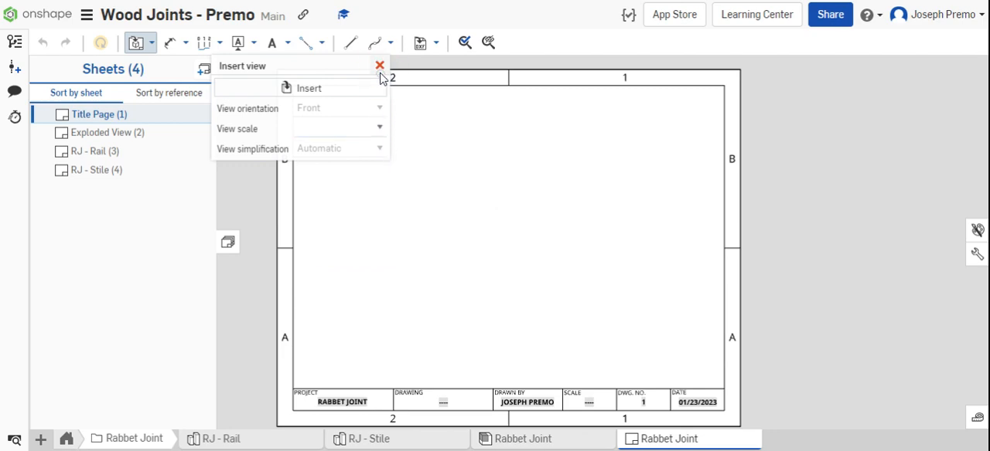
{"action": "left_click", "coordinate": [379, 65]}
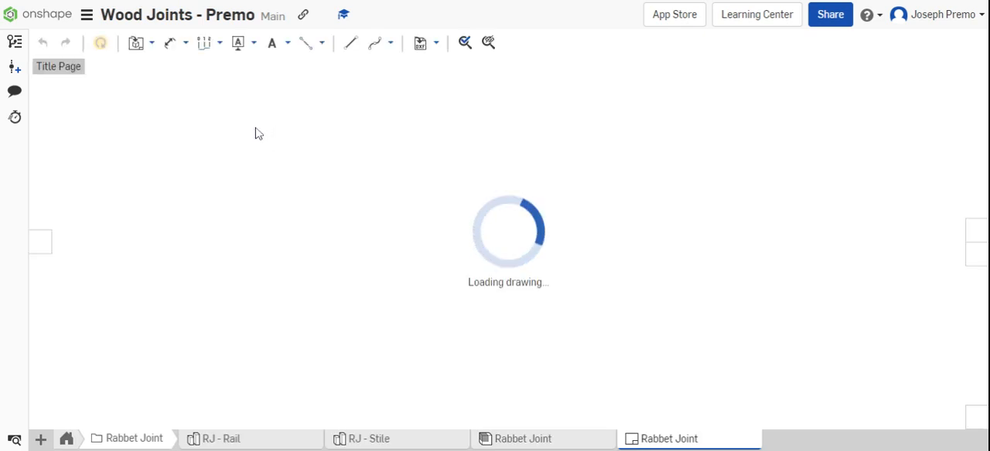
Insert an isometric 1:1 view of the Rabbet Joint assembly onto the title page
{"action": "left_click", "coordinate": [137, 44]}
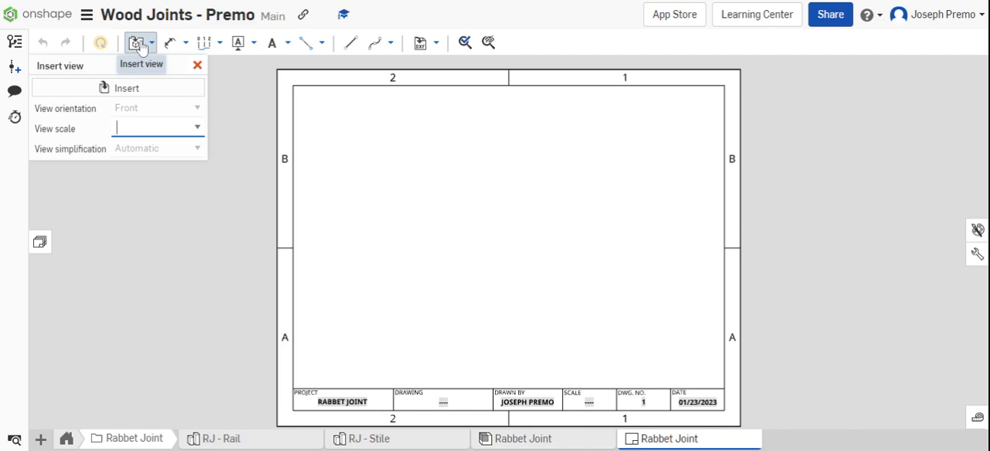
{"action": "left_click", "coordinate": [126, 87]}
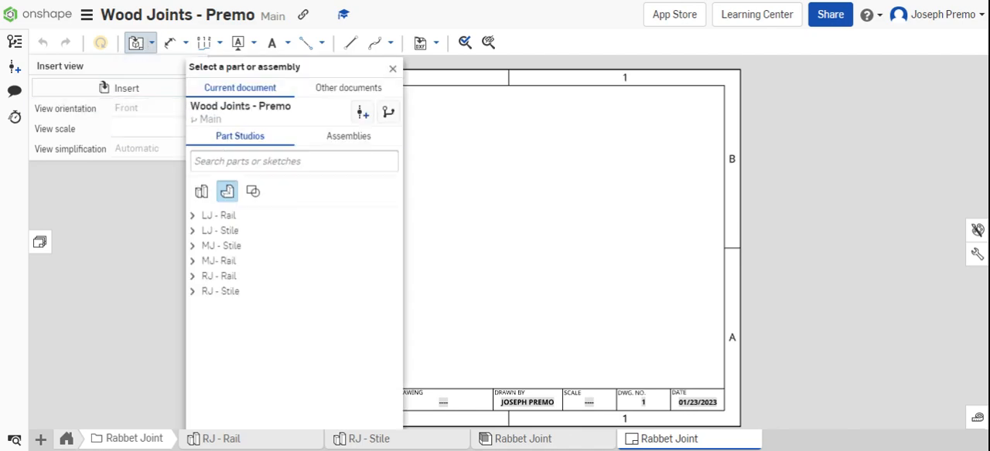
{"action": "left_click", "coordinate": [348, 136]}
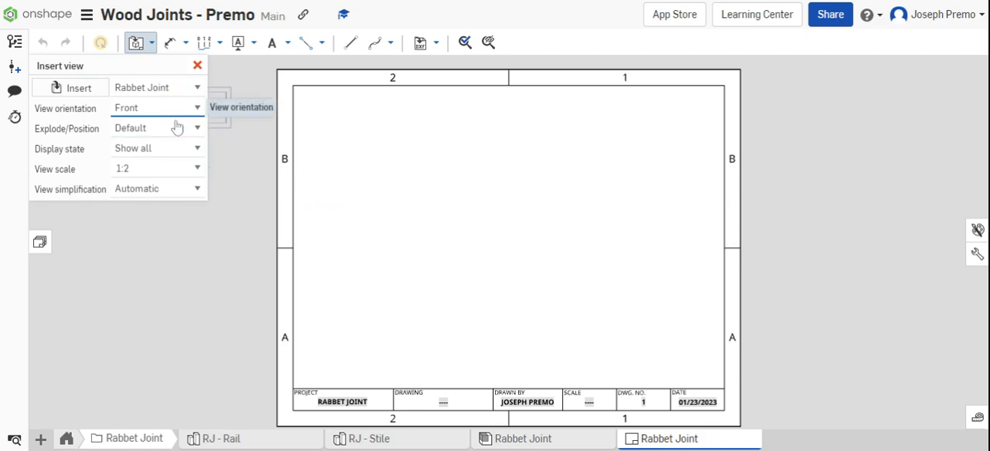
{"action": "left_click", "coordinate": [155, 108]}
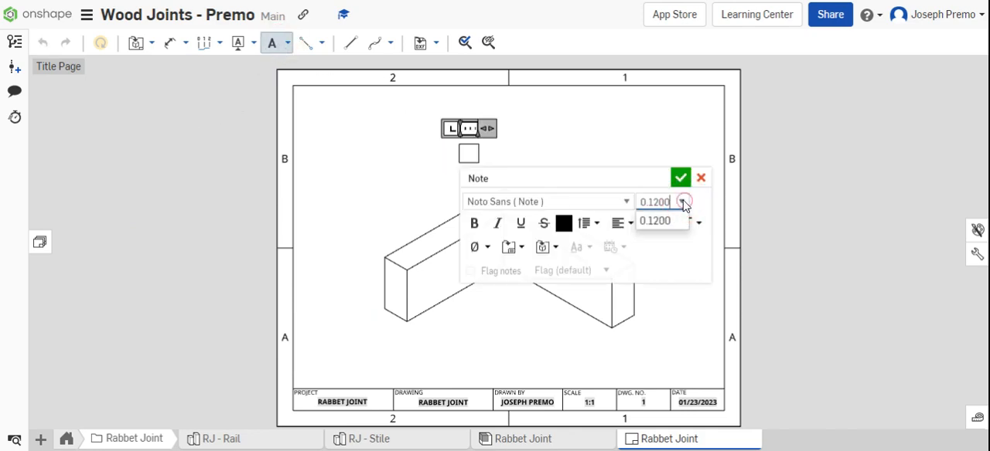
Add a bold, size 0.5 note reading RABBET JOINT in a widened text box
{"action": "left_click", "coordinate": [682, 201]}
{"action": "type", "text": "0.5000"}
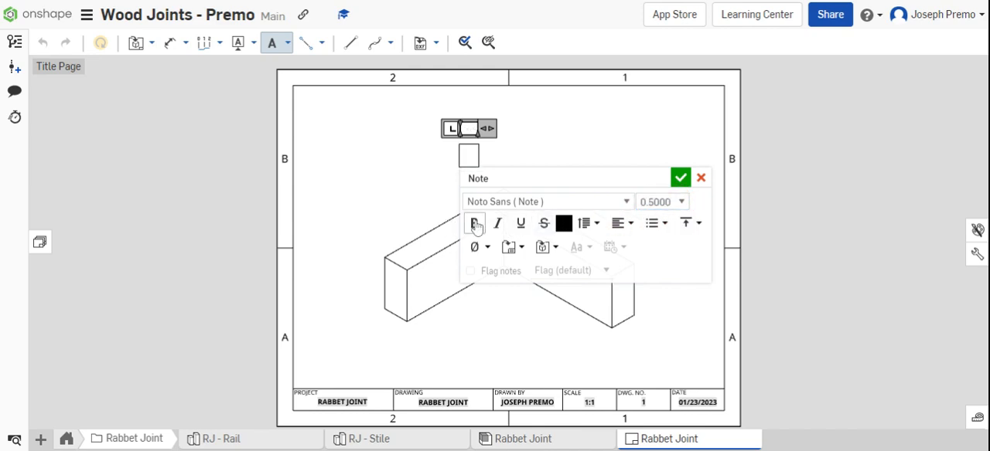
{"action": "left_click", "coordinate": [473, 223]}
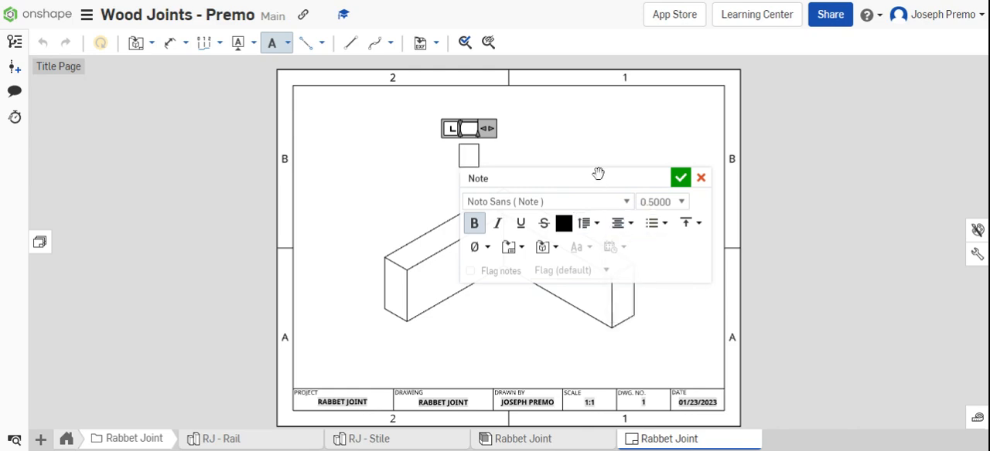
{"action": "mouse_move", "coordinate": [493, 132]}
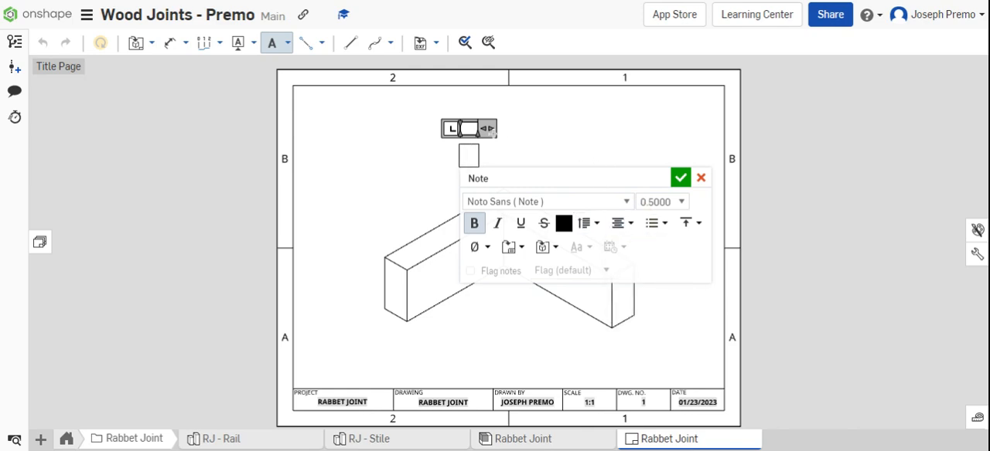
{"action": "left_click_drag", "start_coordinate": [489, 128], "coordinate": [687, 129]}
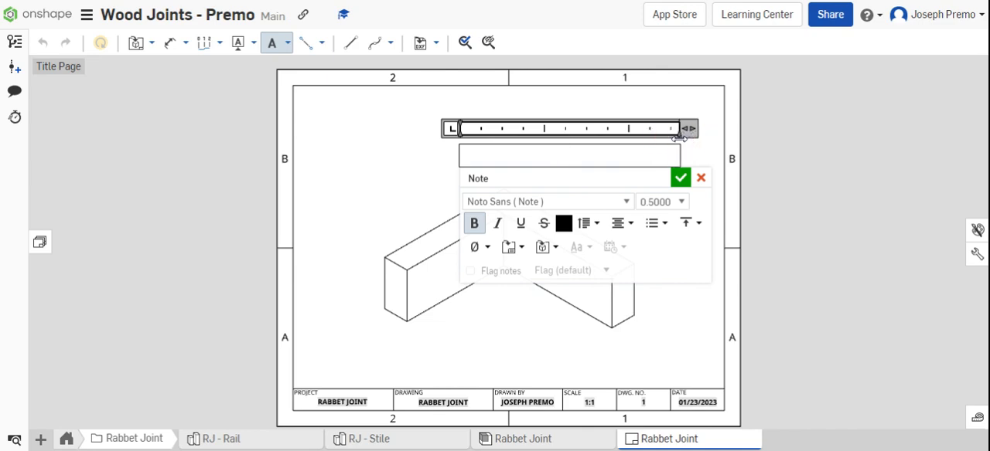
{"action": "type", "text": "R"}
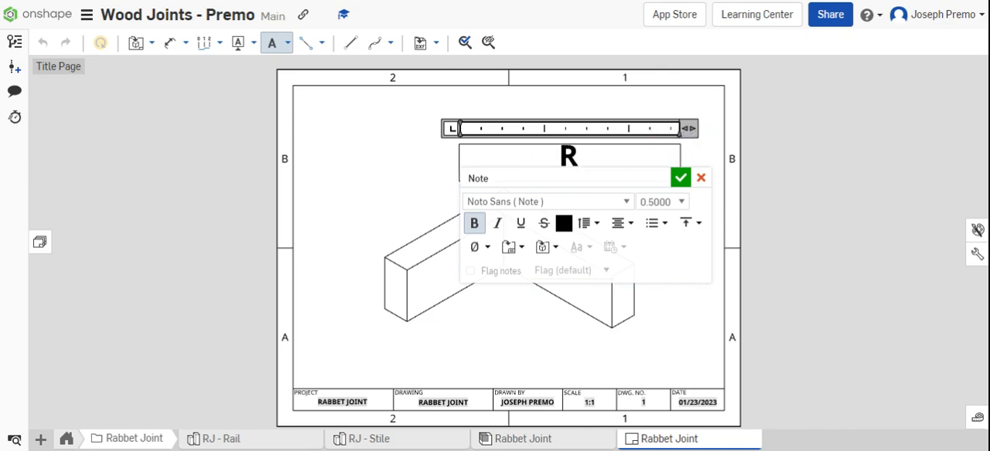
{"action": "type", "text": "ABBET JOINT"}
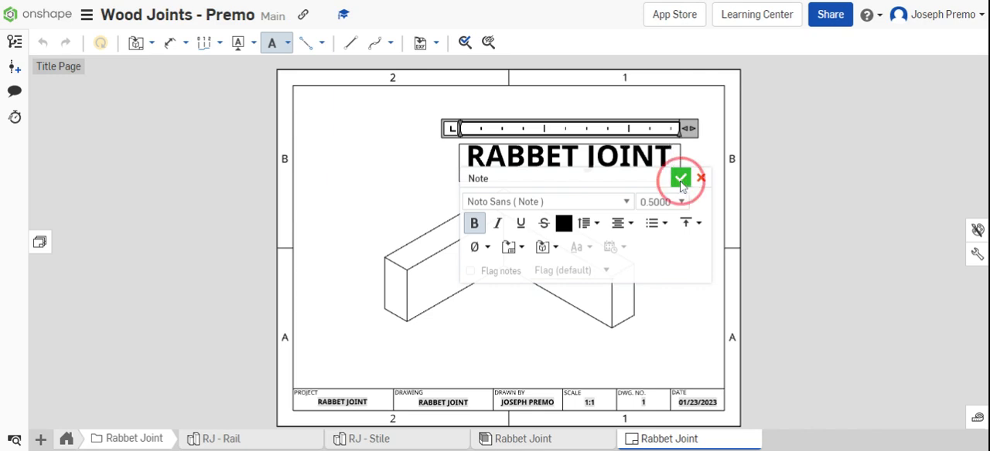
{"action": "left_click", "coordinate": [680, 178]}
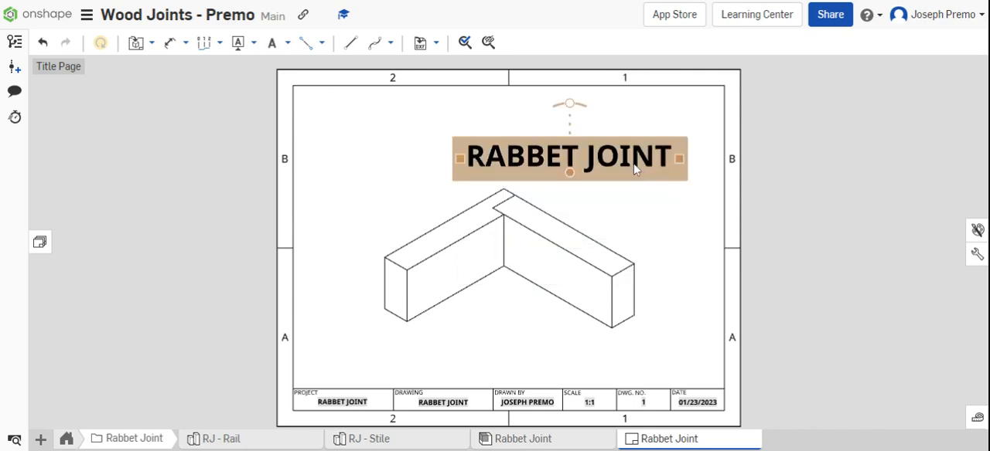
Drag the RABBET JOINT title so it sits centered above the isometric view
{"action": "left_click_drag", "start_coordinate": [569, 158], "coordinate": [504, 139]}
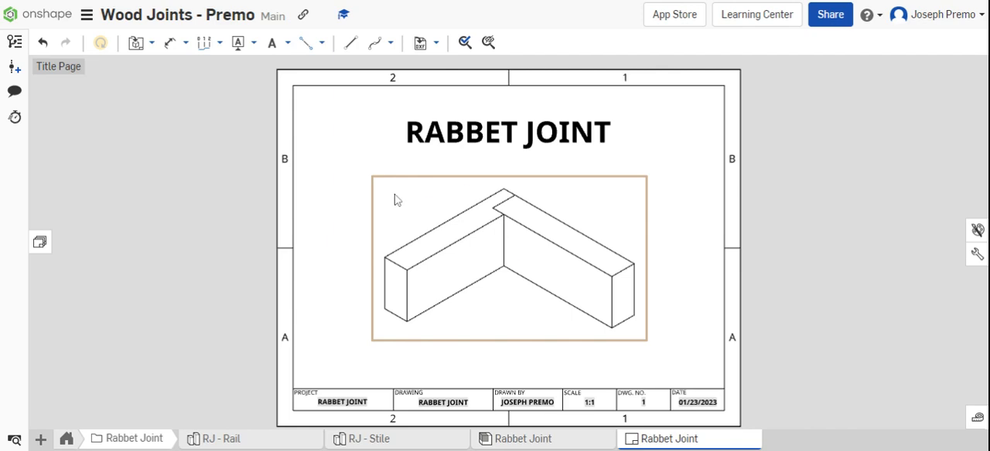
{"action": "left_click", "coordinate": [507, 133]}
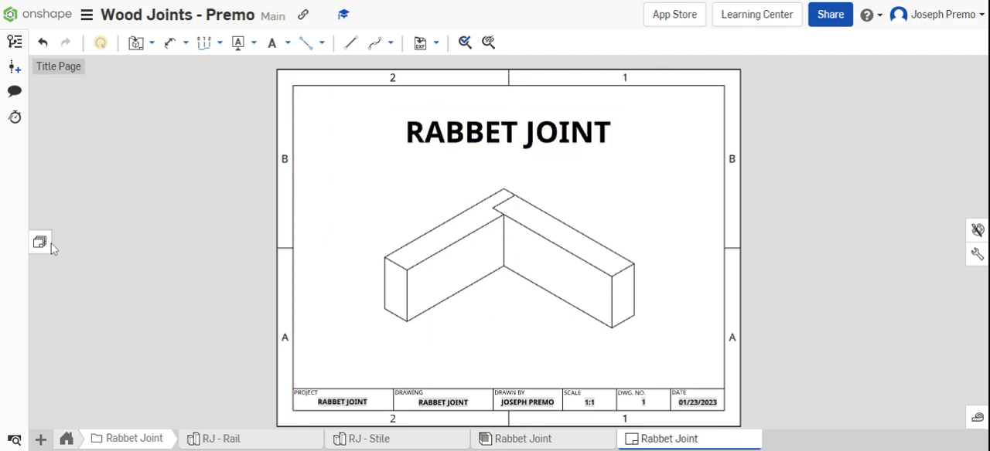
On the Exploded View sheet, insert an isometric view with Explode 1 at 1:1 scale
{"action": "left_click", "coordinate": [40, 242]}
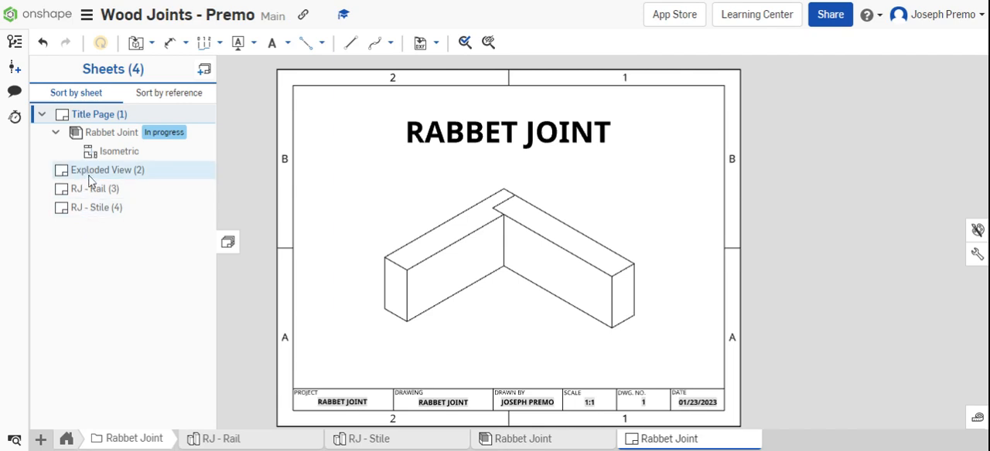
{"action": "left_click", "coordinate": [108, 170]}
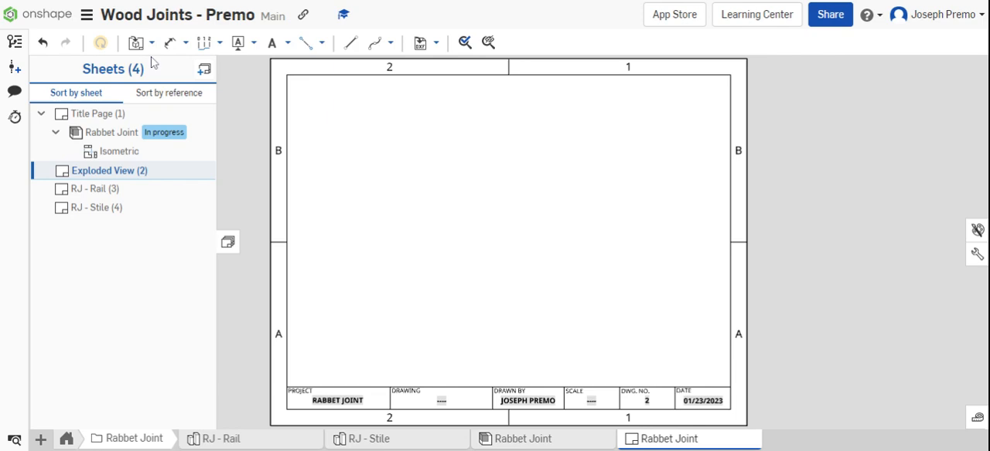
{"action": "left_click", "coordinate": [136, 43]}
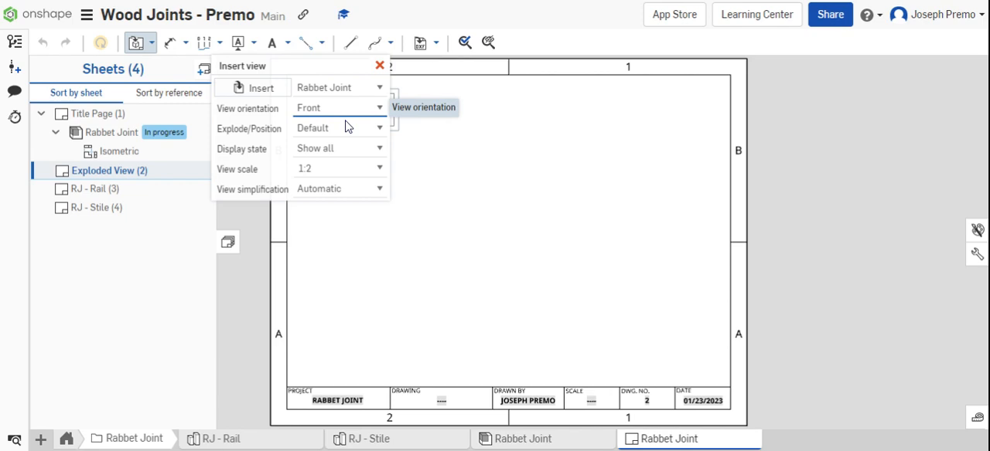
{"action": "left_click", "coordinate": [337, 108]}
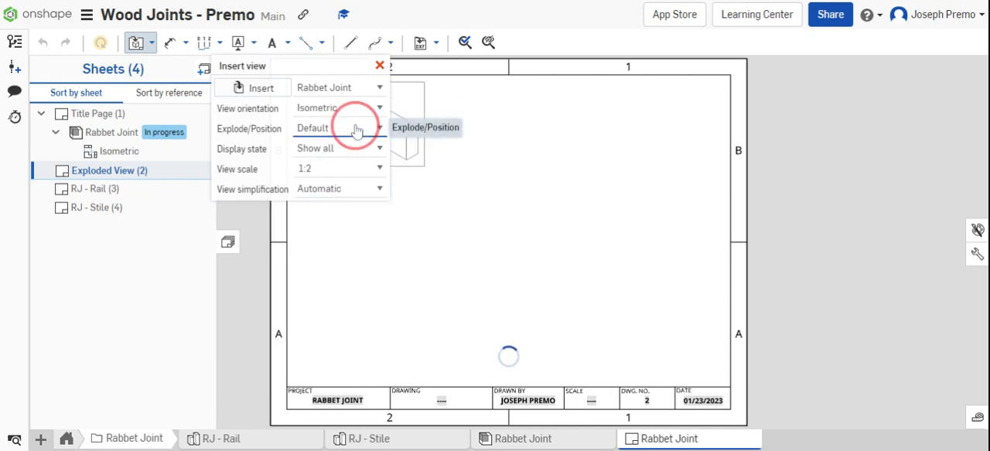
{"action": "left_click", "coordinate": [337, 127]}
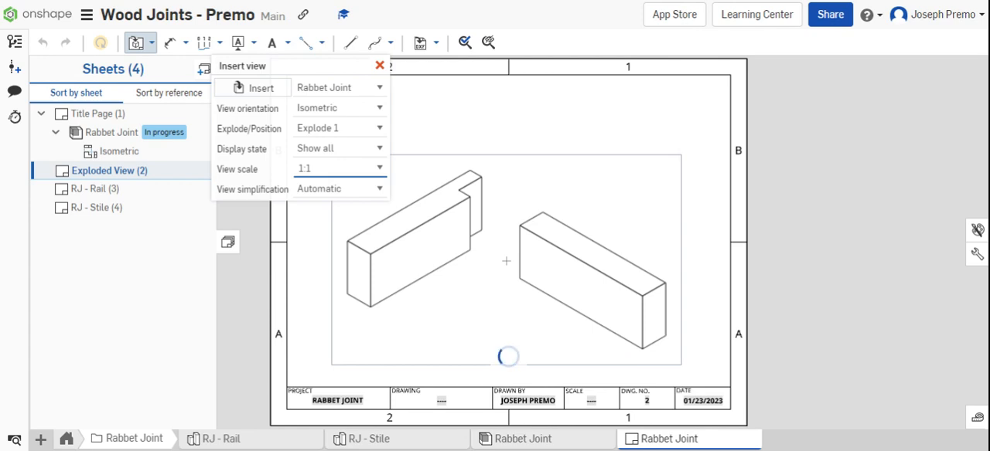
{"action": "left_click", "coordinate": [377, 65]}
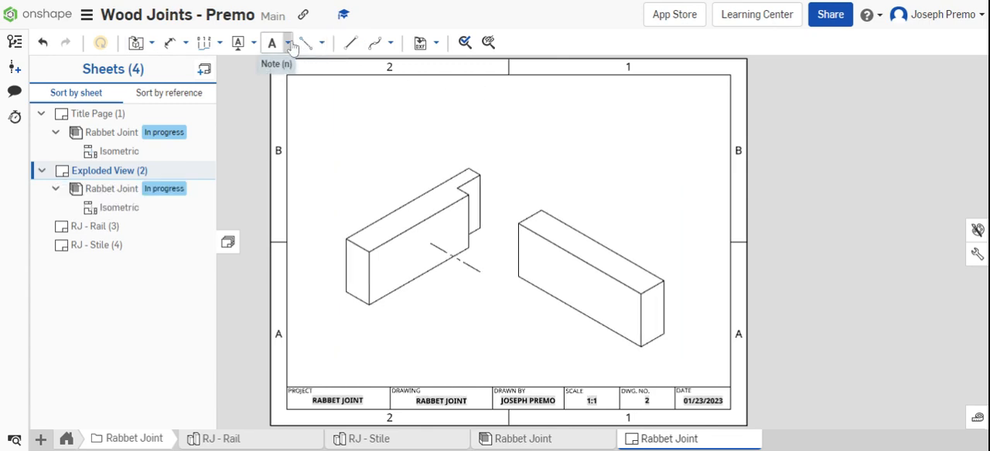
Insert a BOM table in the sheet's top-right corner listing RJ - Rail and RJ - Stile
{"action": "left_click", "coordinate": [272, 43]}
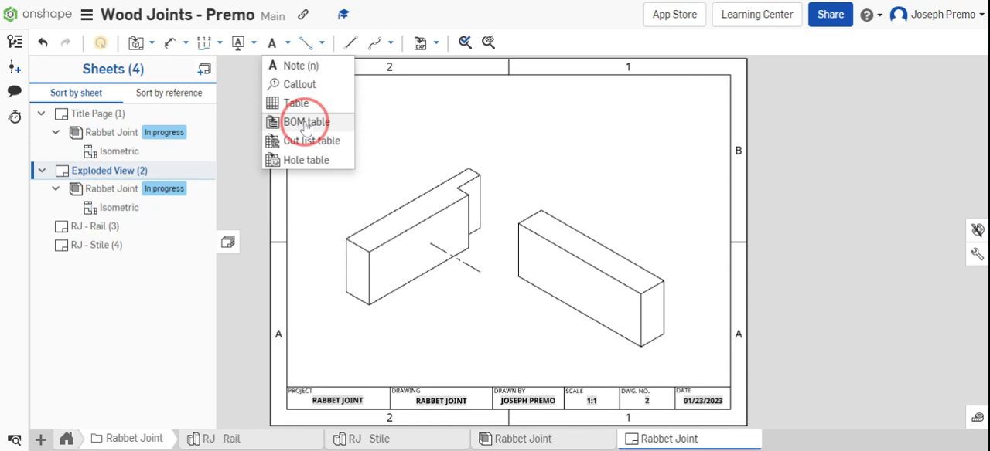
{"action": "left_click", "coordinate": [306, 121]}
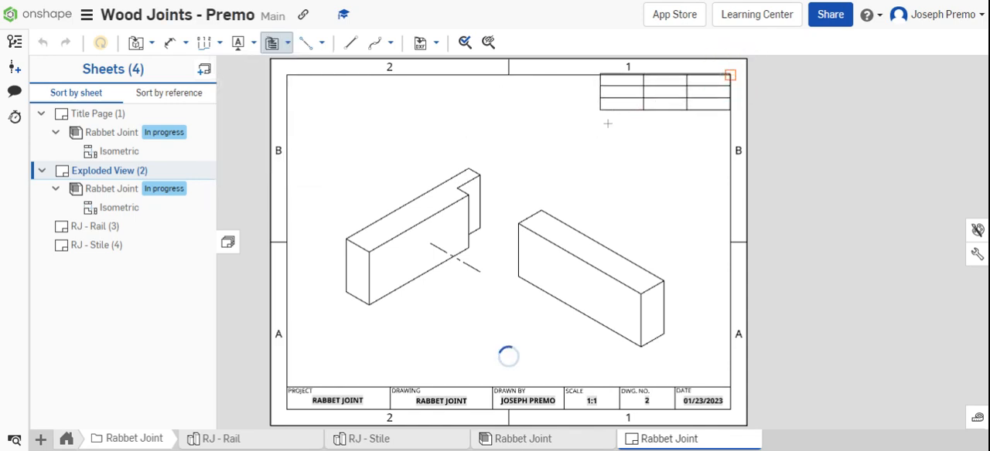
{"action": "left_click", "coordinate": [273, 43]}
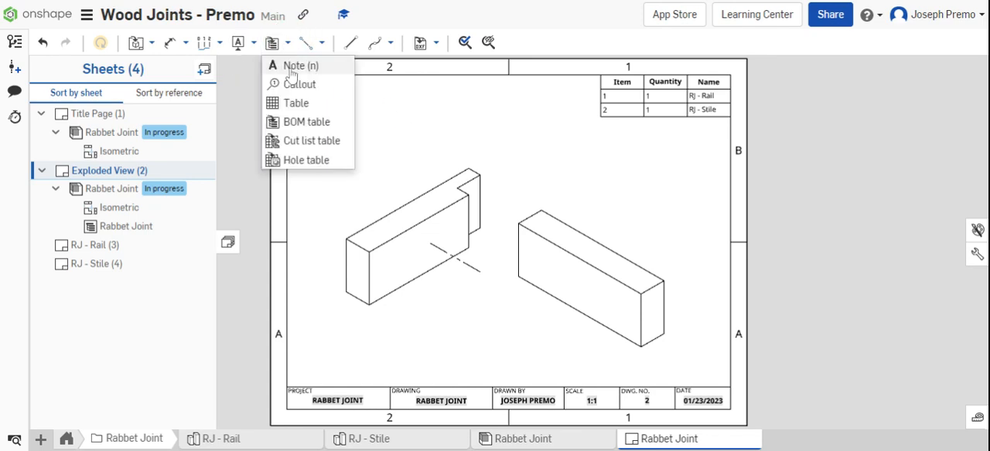
Add numbered callout balloons to both exploded pieces and confirm them
{"action": "left_click", "coordinate": [300, 83]}
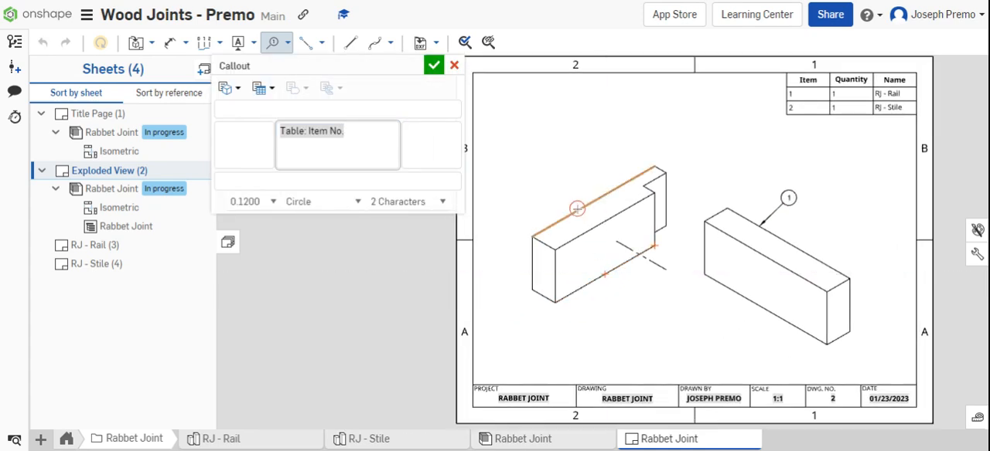
{"action": "left_click", "coordinate": [576, 209]}
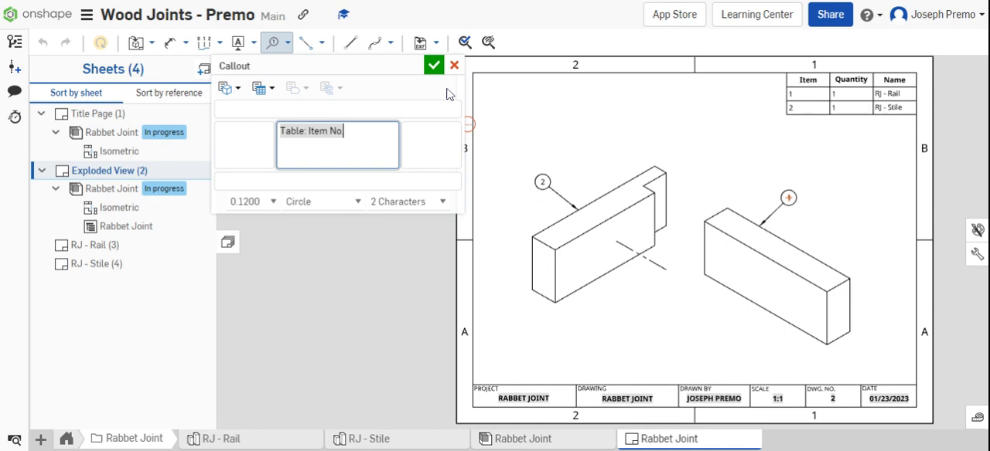
{"action": "left_click", "coordinate": [433, 65]}
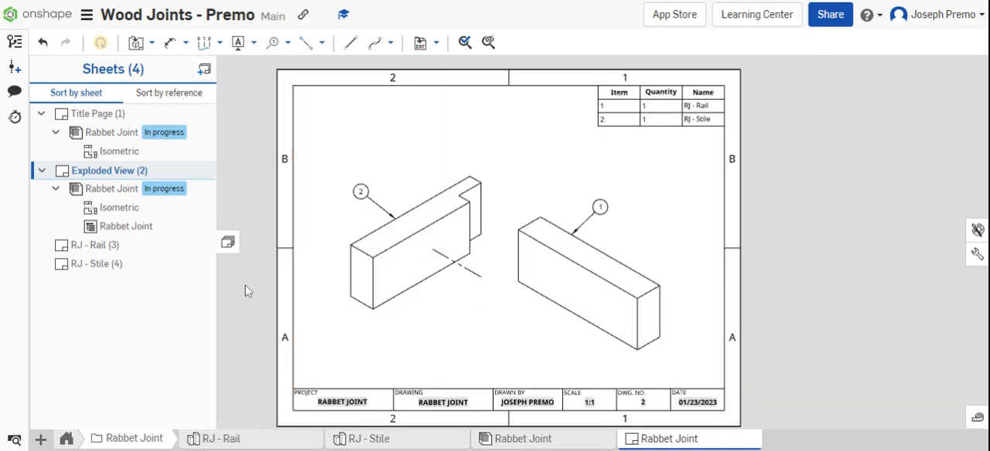
{"action": "left_click", "coordinate": [96, 263]}
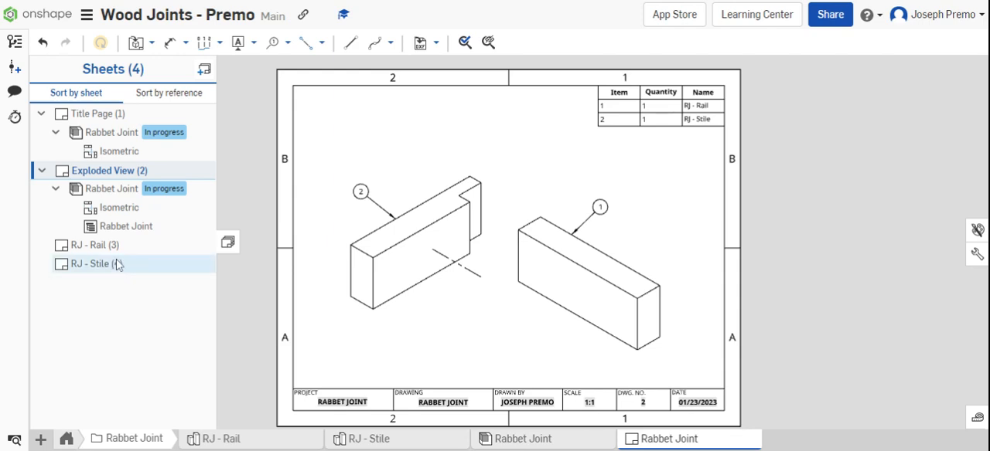
On the RJ - Rail sheet, insert front and projected top views of RJ - Rail at 1:1
{"action": "left_click", "coordinate": [89, 245]}
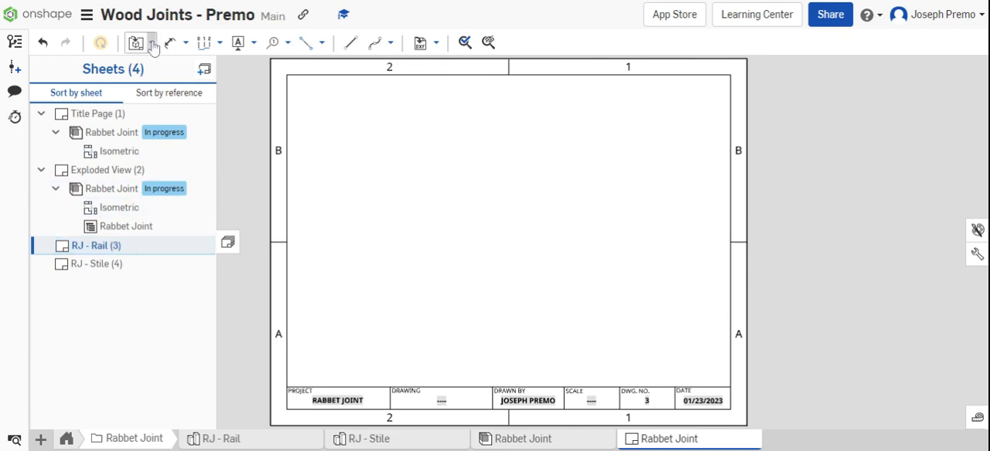
{"action": "left_click", "coordinate": [136, 44]}
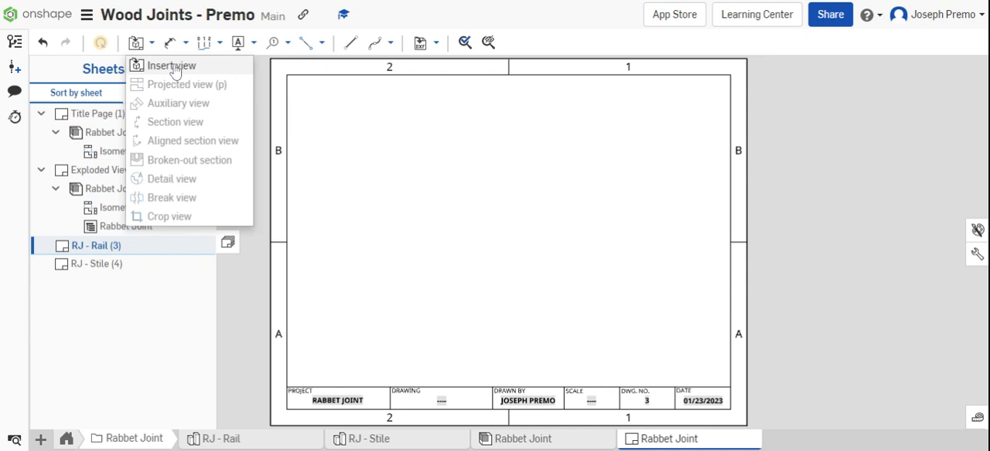
{"action": "left_click", "coordinate": [172, 65]}
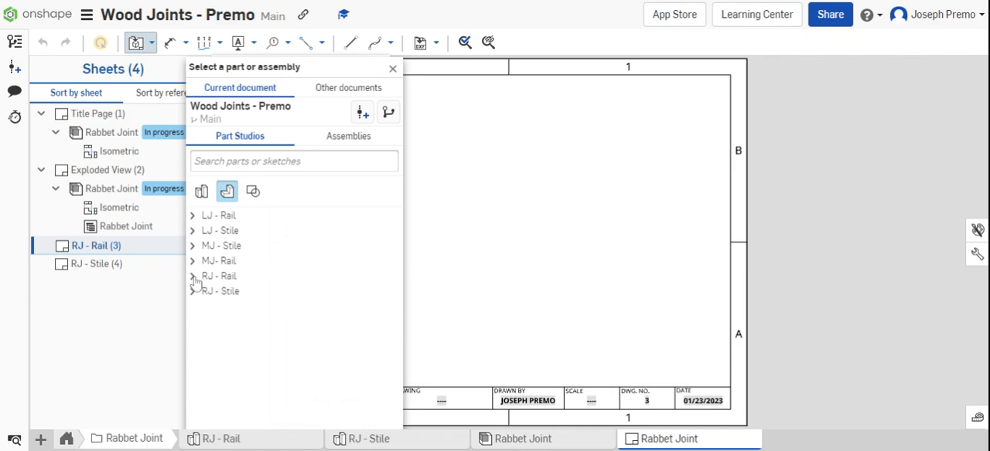
{"action": "left_click", "coordinate": [220, 276]}
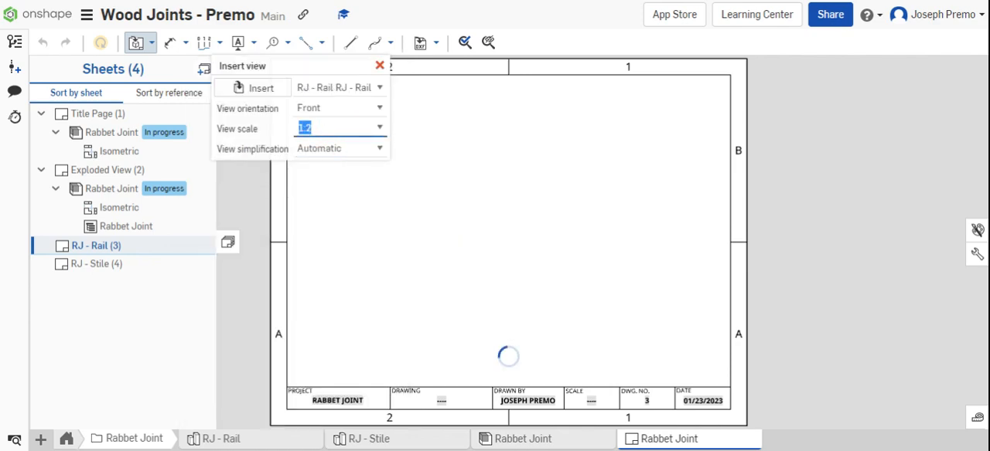
{"action": "type", "text": "1:1"}
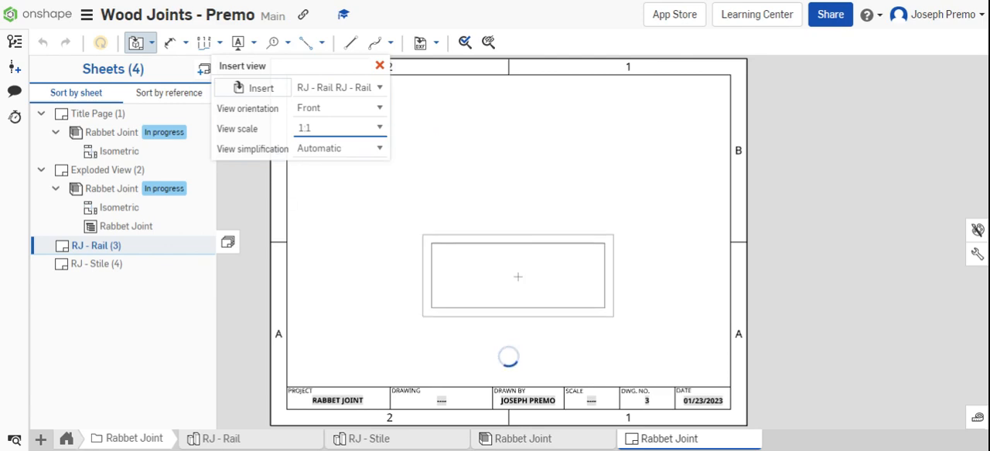
{"action": "left_click", "coordinate": [379, 65]}
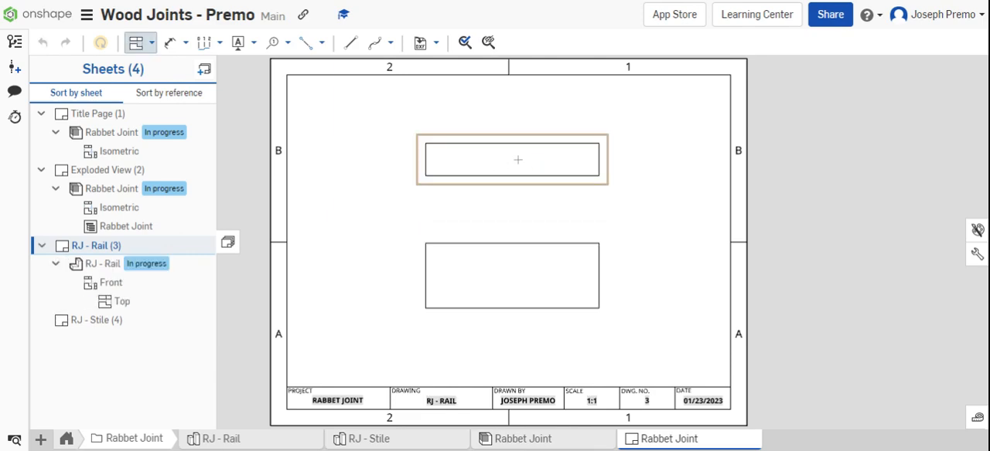
{"action": "mouse_move", "coordinate": [541, 184]}
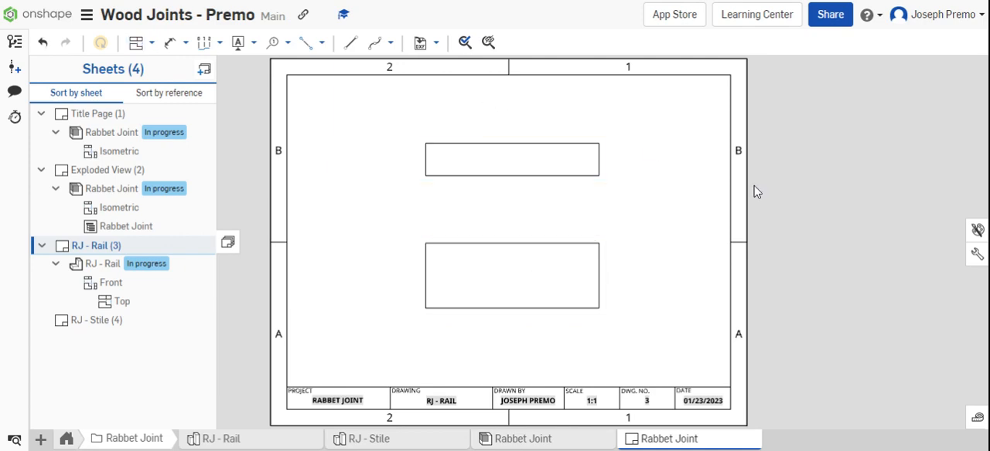
{"action": "mouse_move", "coordinate": [204, 43]}
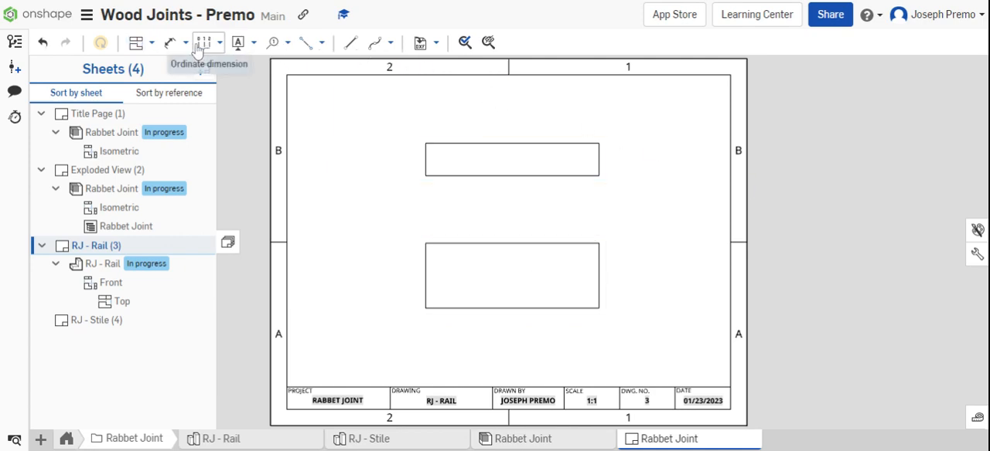
Dimension the rail's 4.000 length, 1.500 height and .750 thickness, then change the dimension units in Drawing properties
{"action": "left_click", "coordinate": [170, 43]}
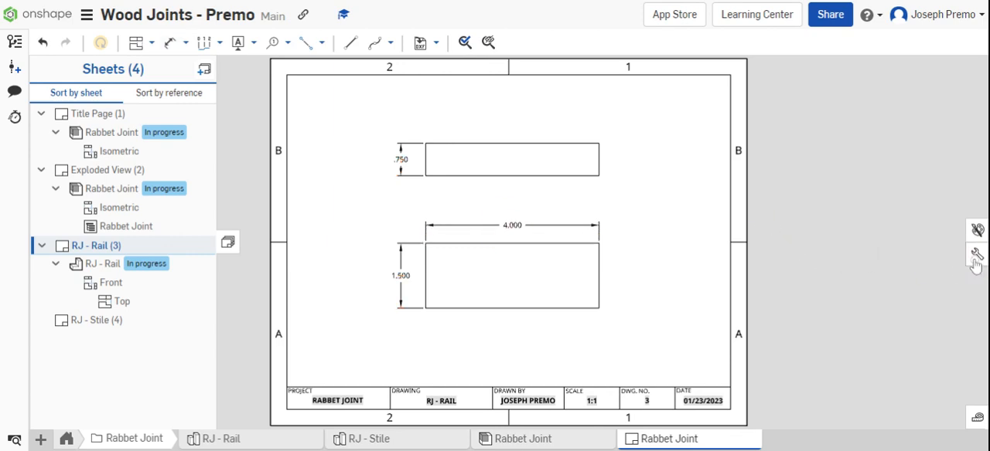
{"action": "left_click", "coordinate": [976, 256]}
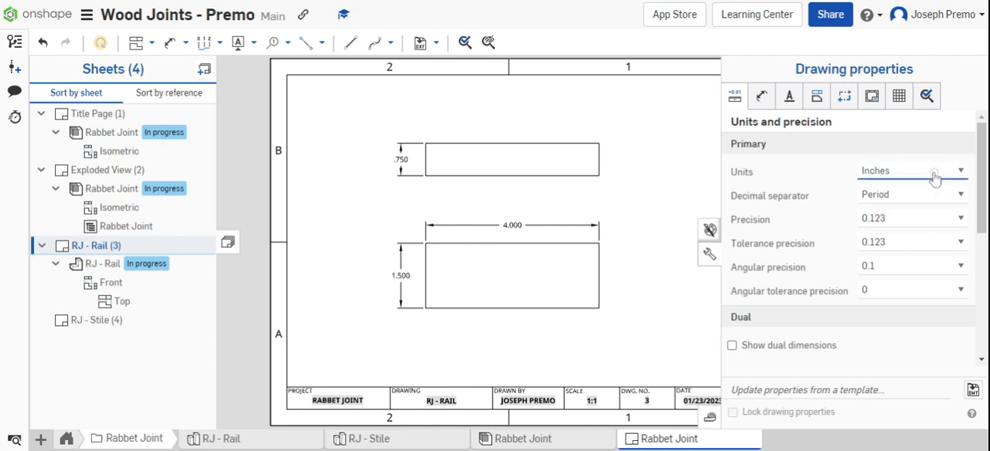
{"action": "left_click", "coordinate": [913, 171]}
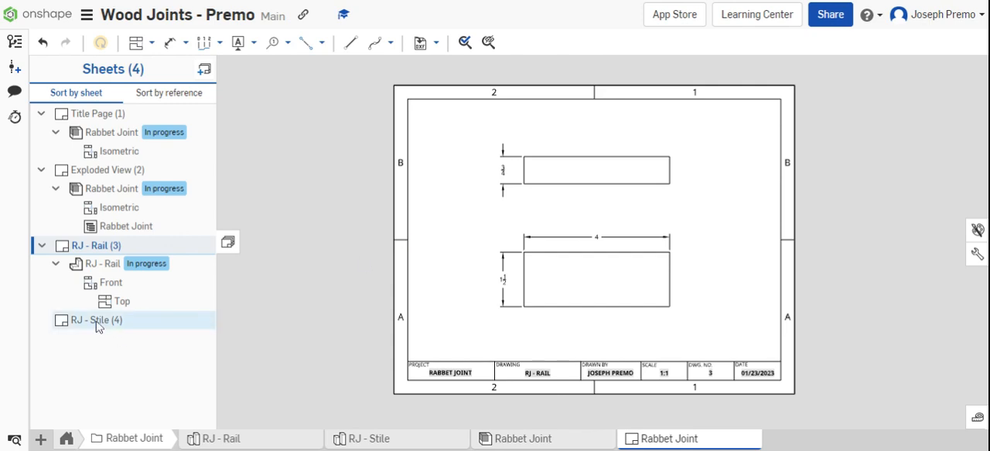
Switch to the RJ - Stile sheet and begin inserting a model view
{"action": "left_click", "coordinate": [92, 320]}
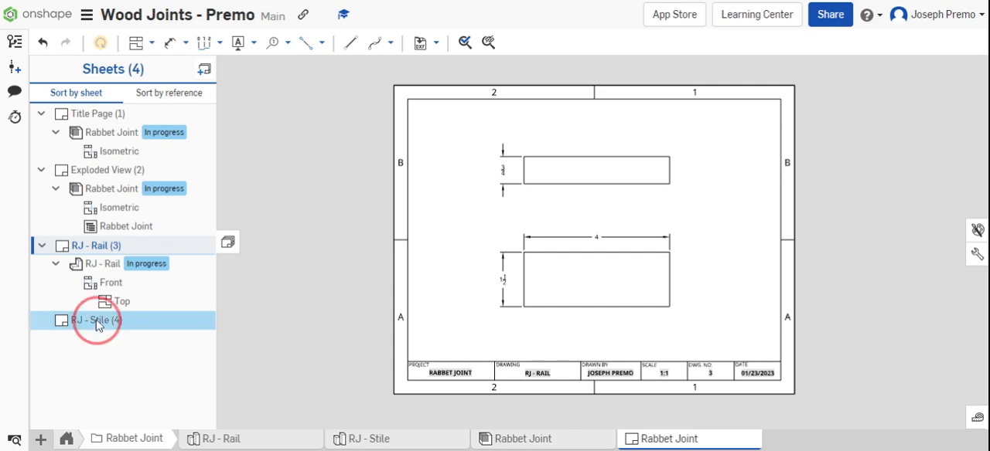
{"action": "left_click", "coordinate": [98, 320]}
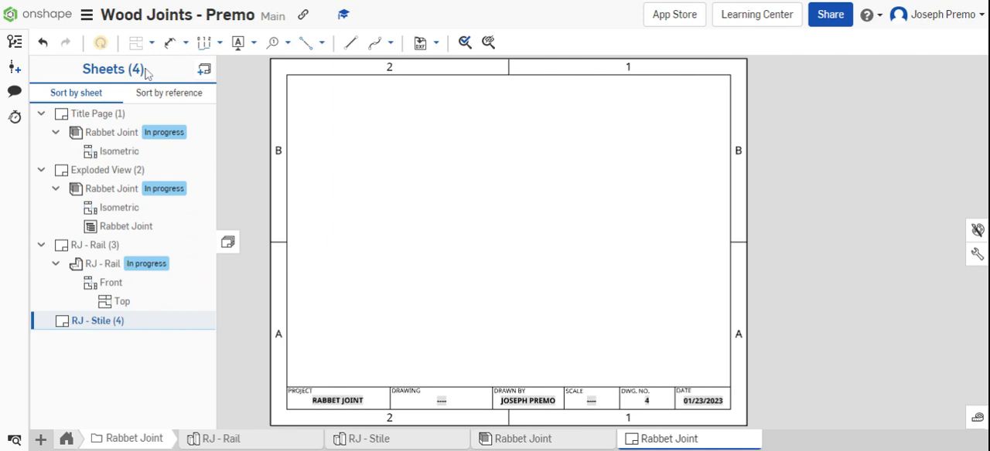
{"action": "left_click", "coordinate": [136, 44]}
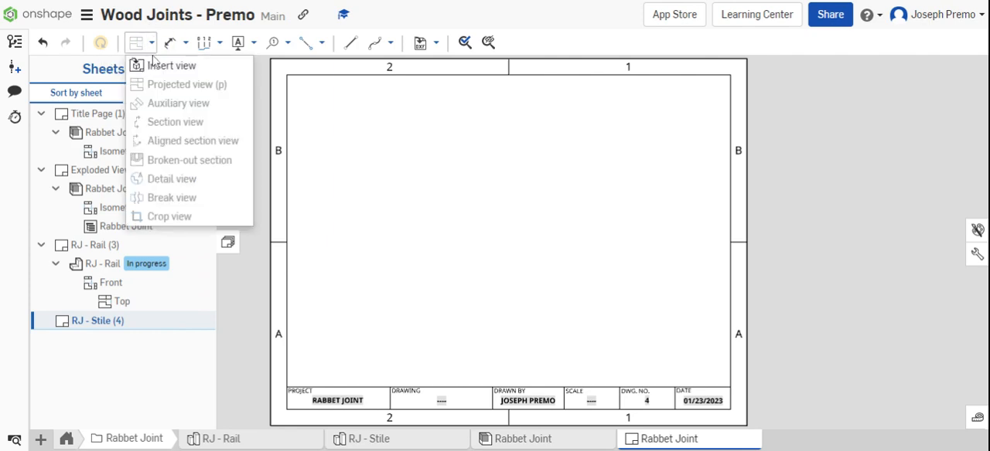
{"action": "left_click", "coordinate": [172, 65]}
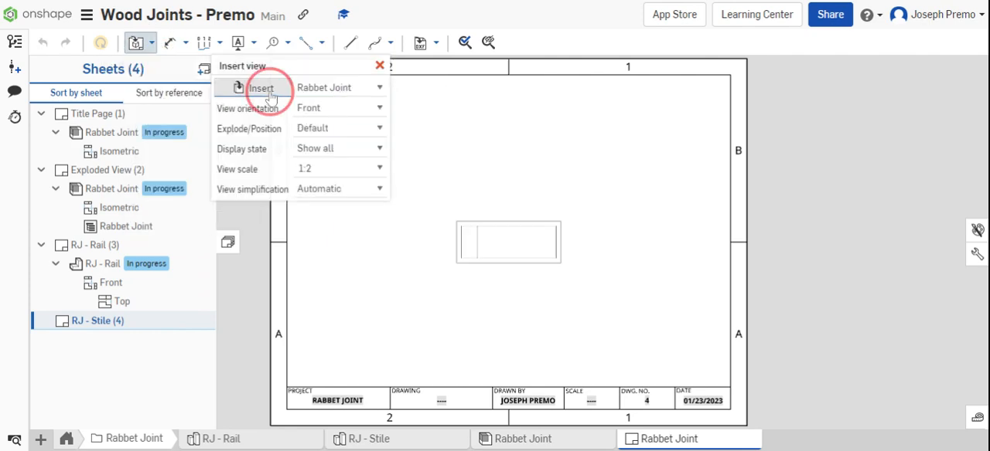
Pick the RJ - Stile part and set the view scale to 1:1 for front and top views
{"action": "left_click", "coordinate": [260, 87]}
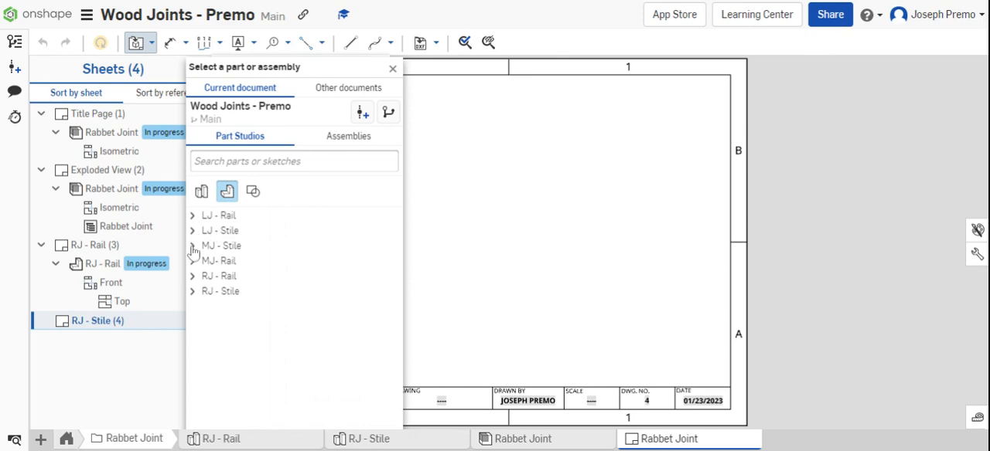
{"action": "left_click", "coordinate": [192, 291]}
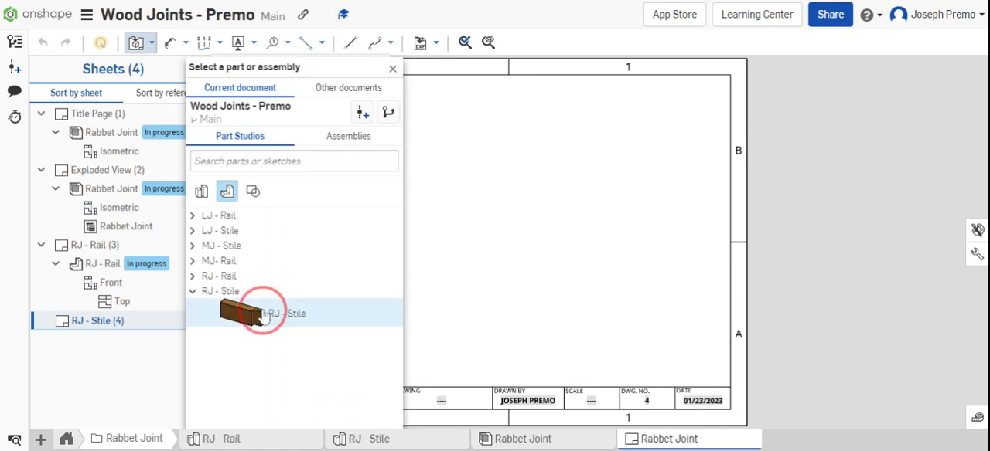
{"action": "left_click", "coordinate": [276, 314]}
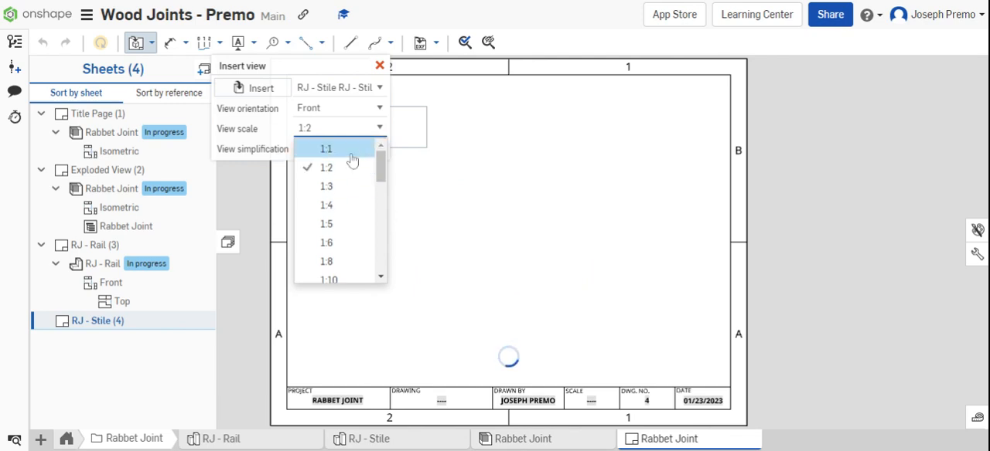
{"action": "left_click", "coordinate": [325, 148]}
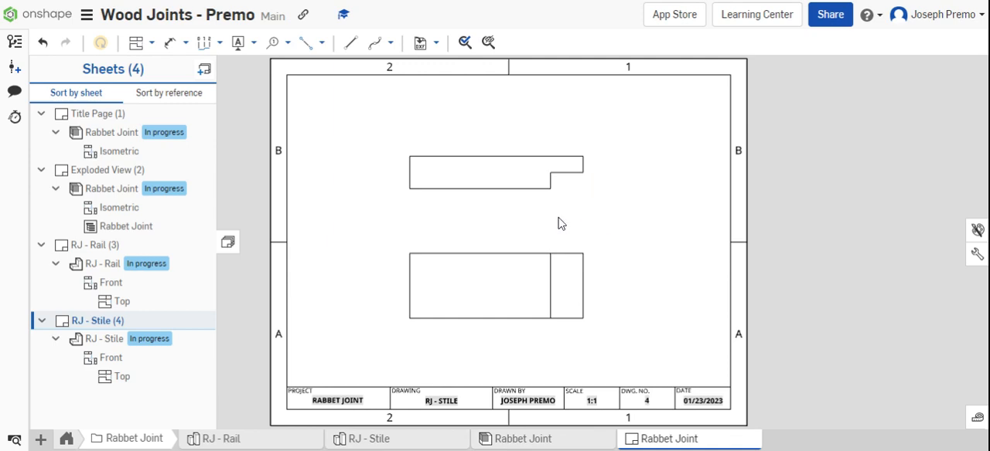
{"action": "mouse_move", "coordinate": [312, 68]}
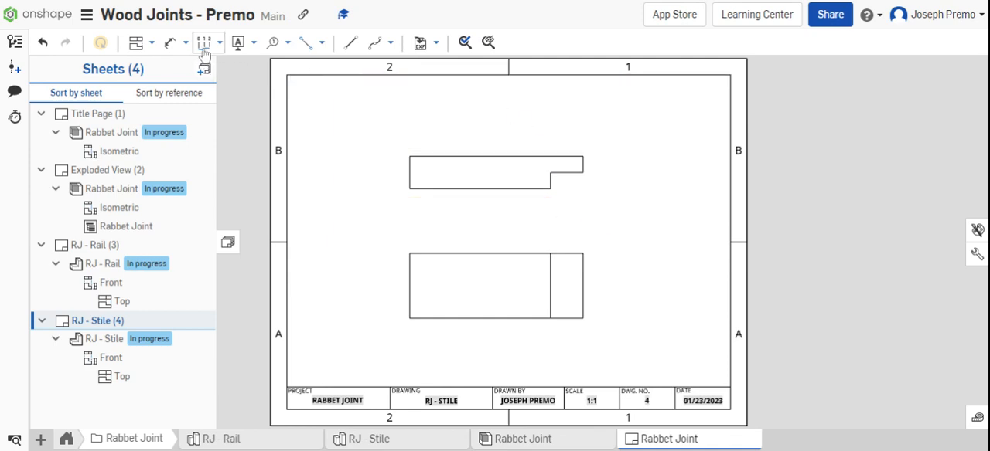
{"action": "mouse_move", "coordinate": [204, 43]}
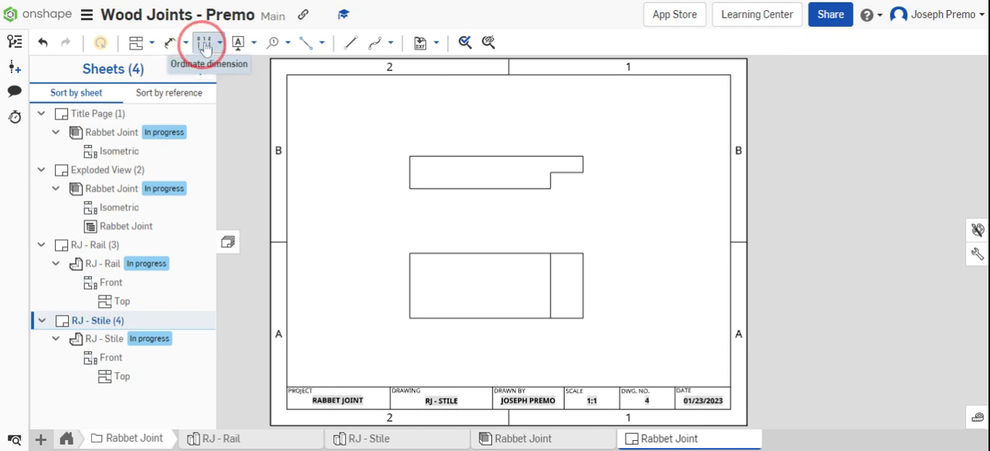
Add ordinate dimensions to the stepped stile view, referenced from the step corner
{"action": "left_click", "coordinate": [202, 43]}
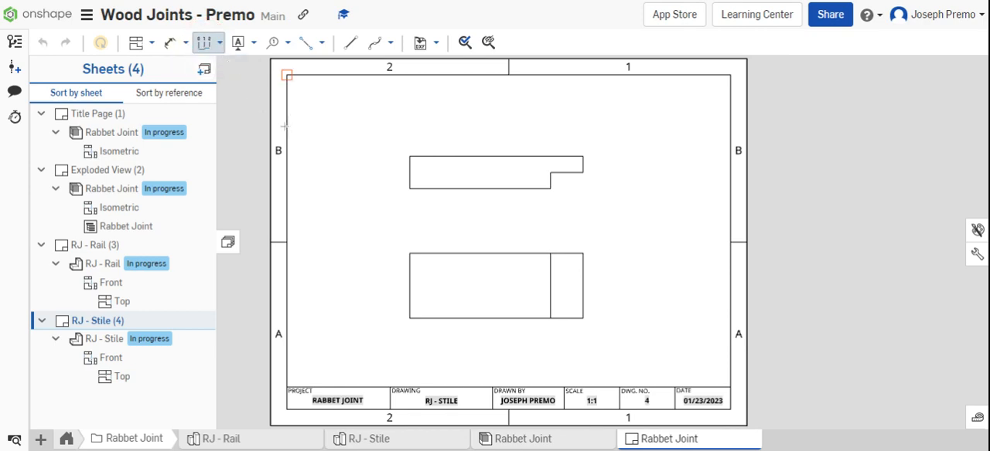
{"action": "mouse_move", "coordinate": [207, 47]}
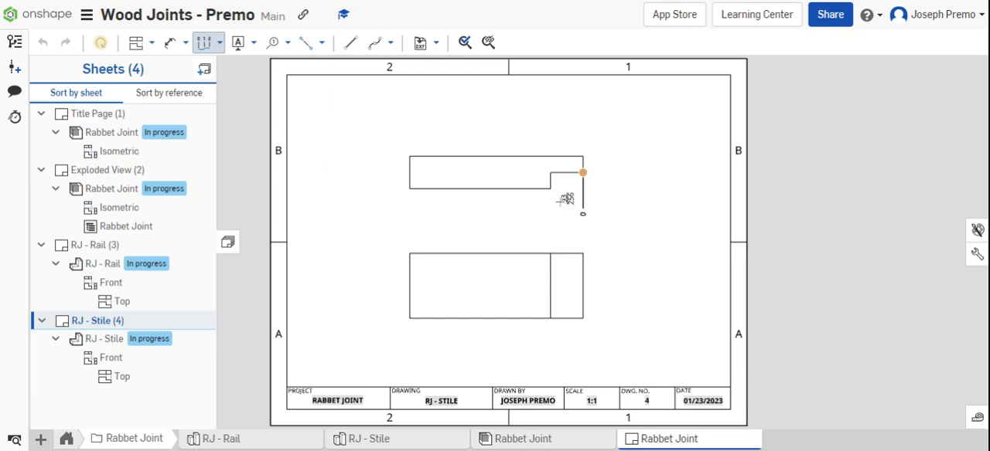
{"action": "left_click", "coordinate": [550, 189]}
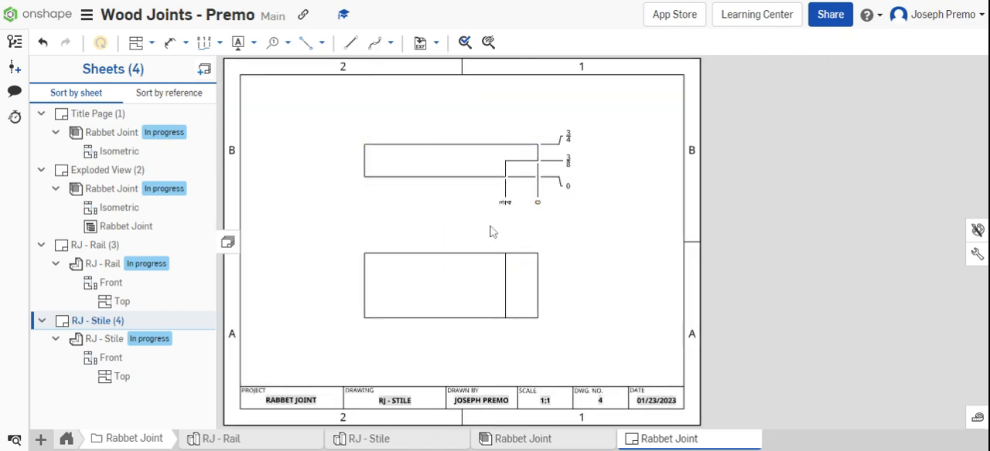
{"action": "mouse_move", "coordinate": [572, 183]}
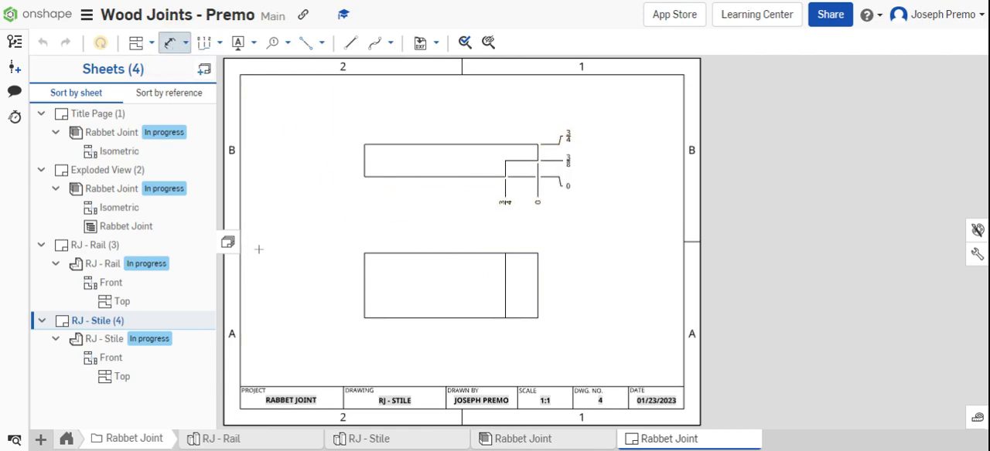
Add linear length and height dimensions to the lower stile view
{"action": "left_click", "coordinate": [365, 274]}
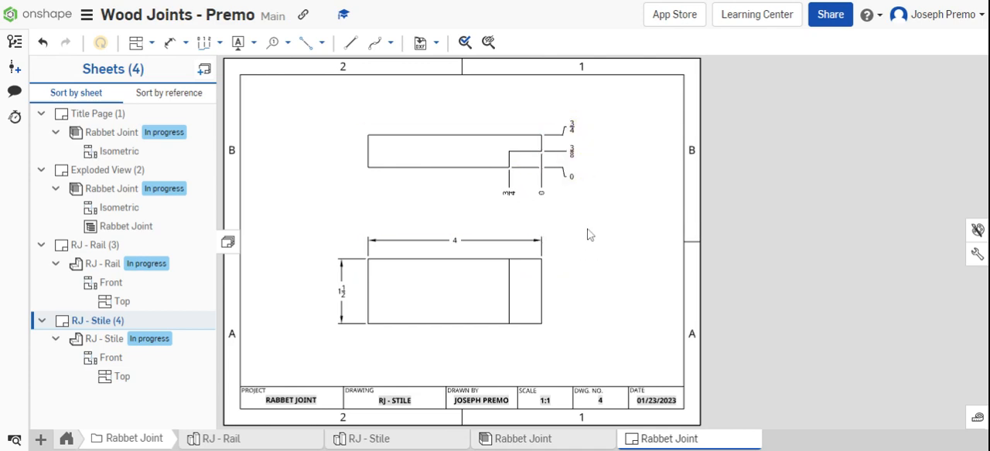
{"action": "mouse_move", "coordinate": [578, 211]}
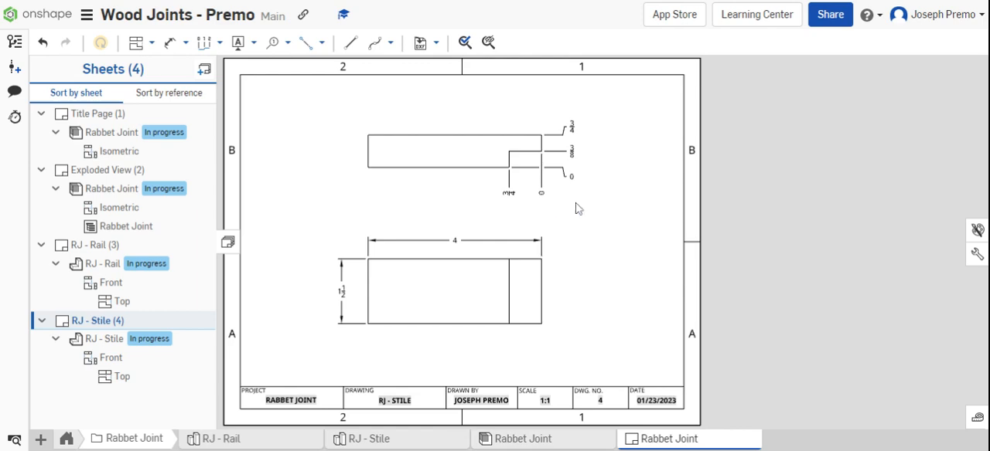
{"action": "mouse_move", "coordinate": [714, 272]}
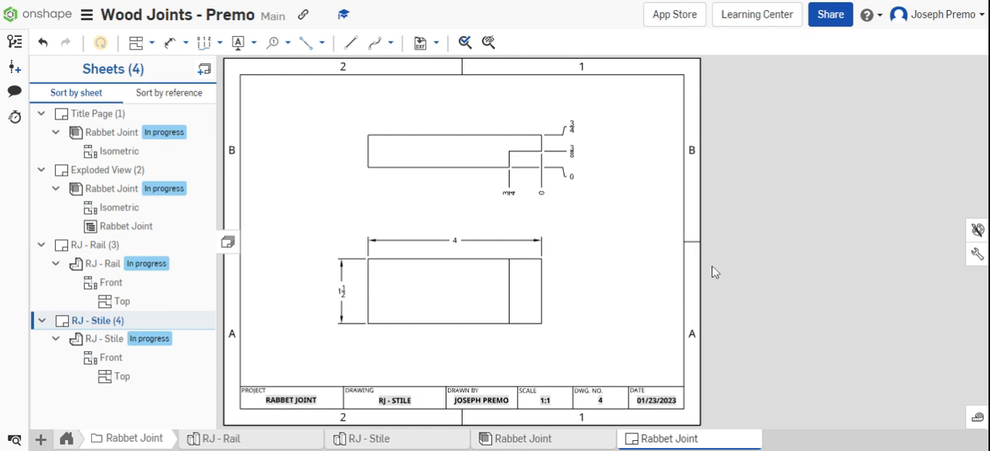
{"action": "mouse_move", "coordinate": [865, 102]}
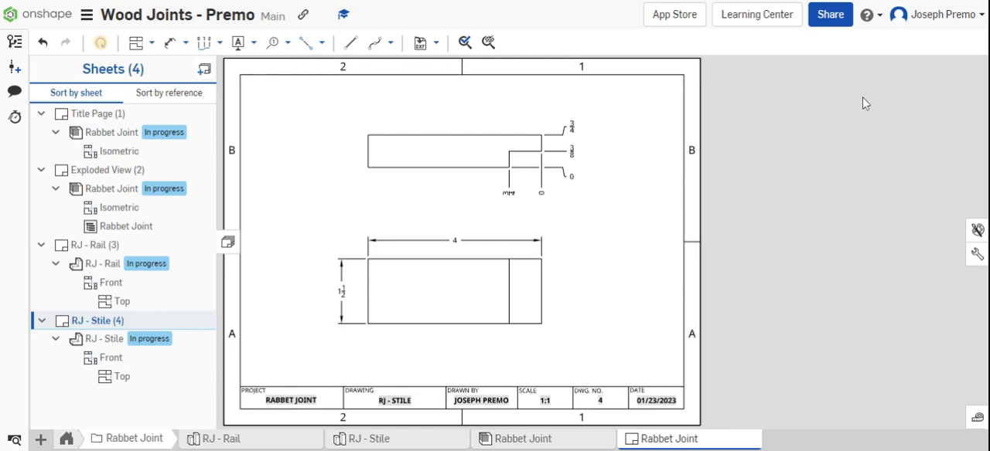